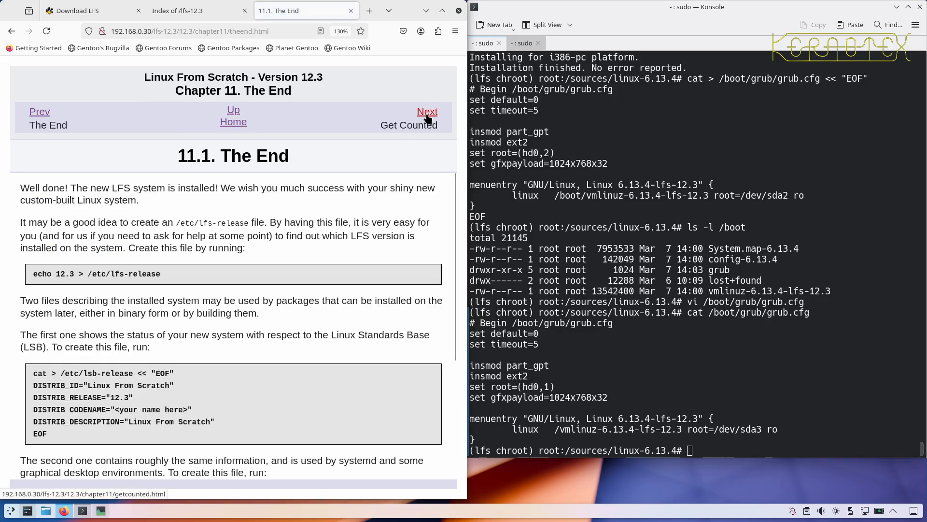
pyautogui.moveTo(32, 277)
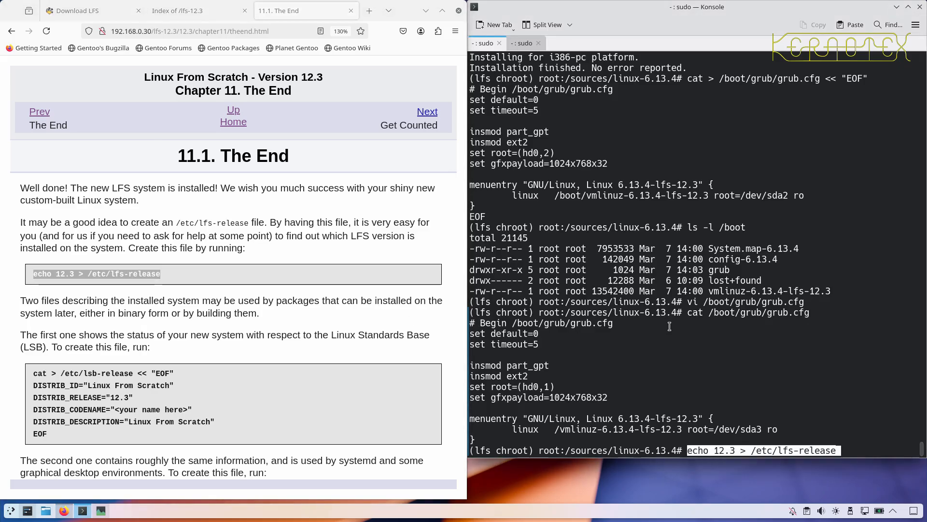
# - Write 12.3 to /etc/lfs-release and create /etc/lsb-release and /etc/os-release via heredocs
pyautogui.press('Return')
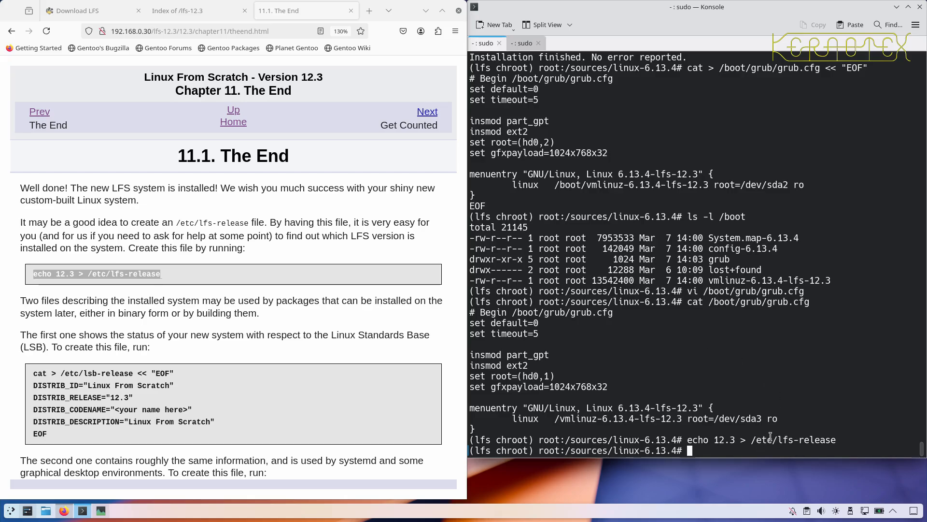
pyautogui.moveTo(185, 296)
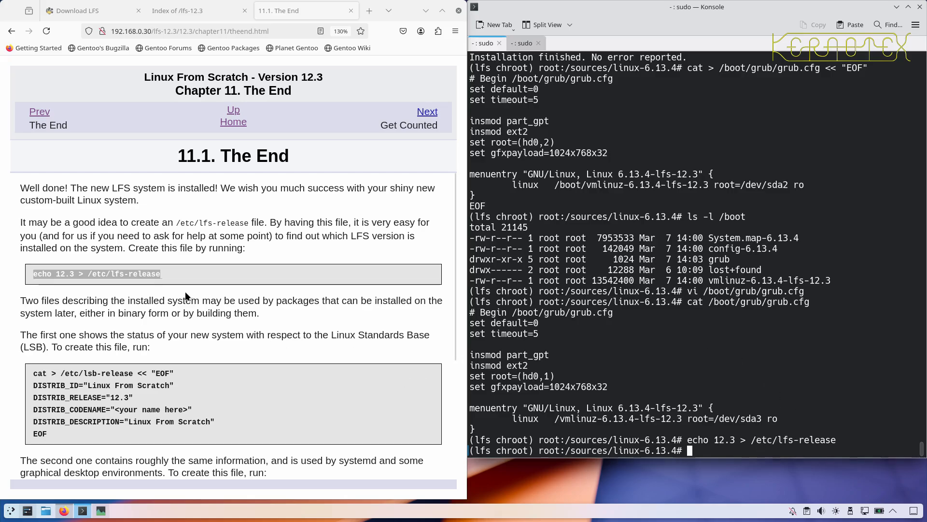
pyautogui.moveTo(101, 269)
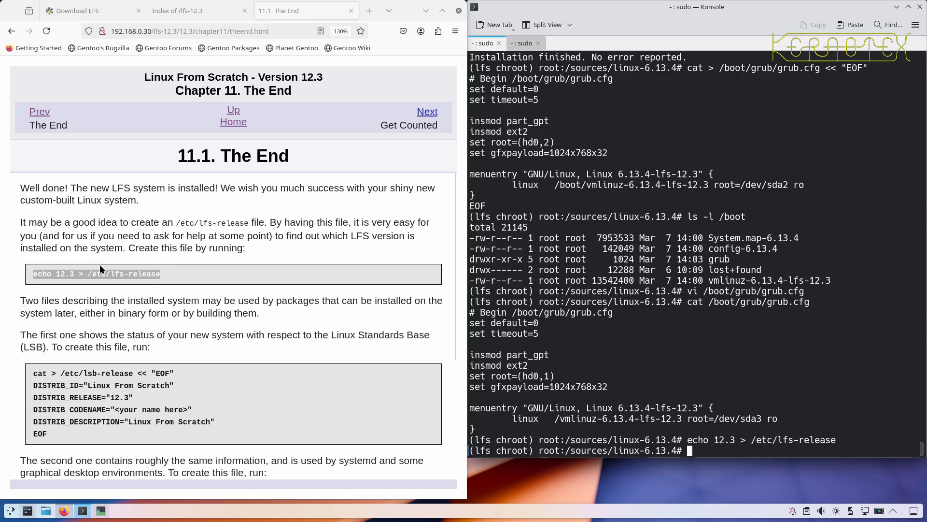
pyautogui.scroll(-3)
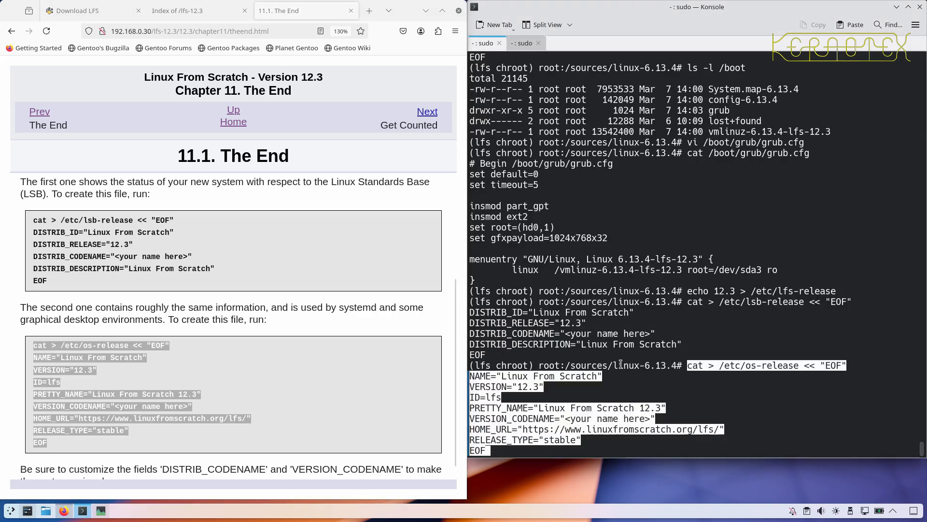
pyautogui.press('Return')
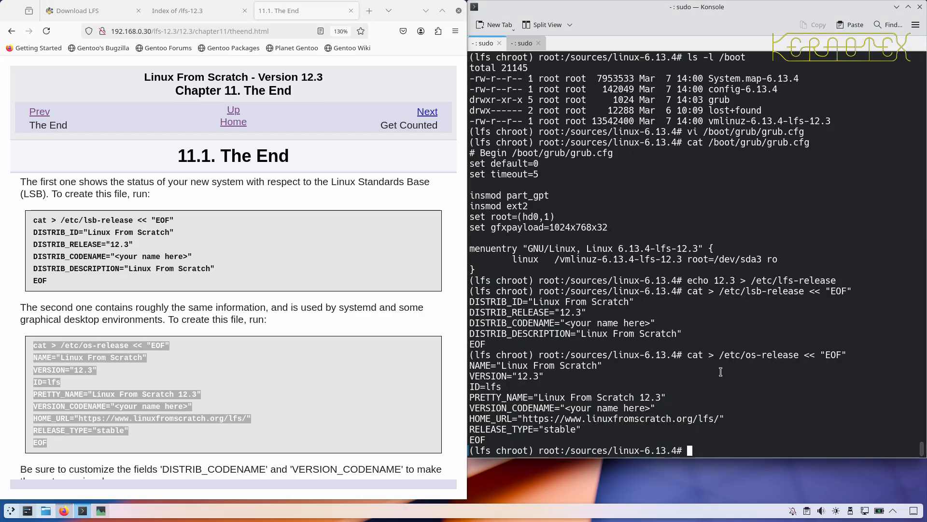
pyautogui.moveTo(603, 386)
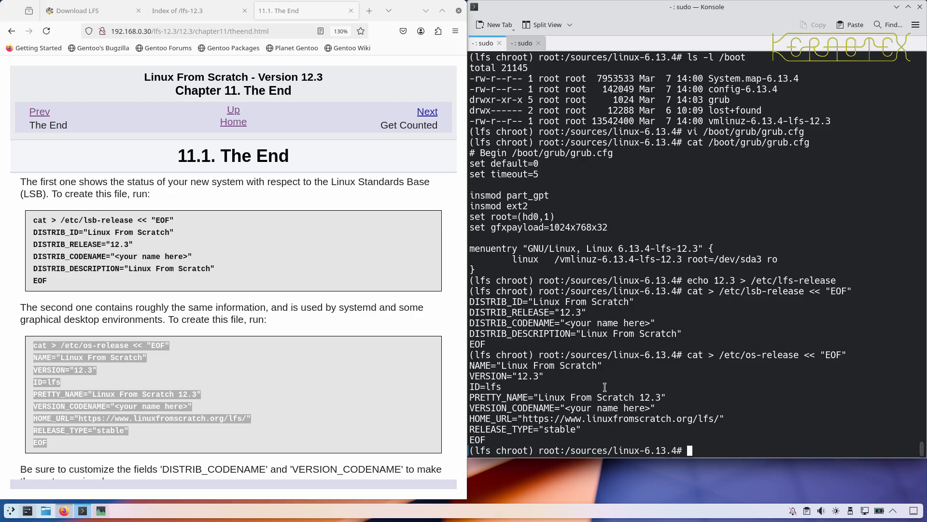
# - Edit /etc/lsb-release in vi, setting DISTRIB_CODENAME to Kernotex
pyautogui.write('vi')
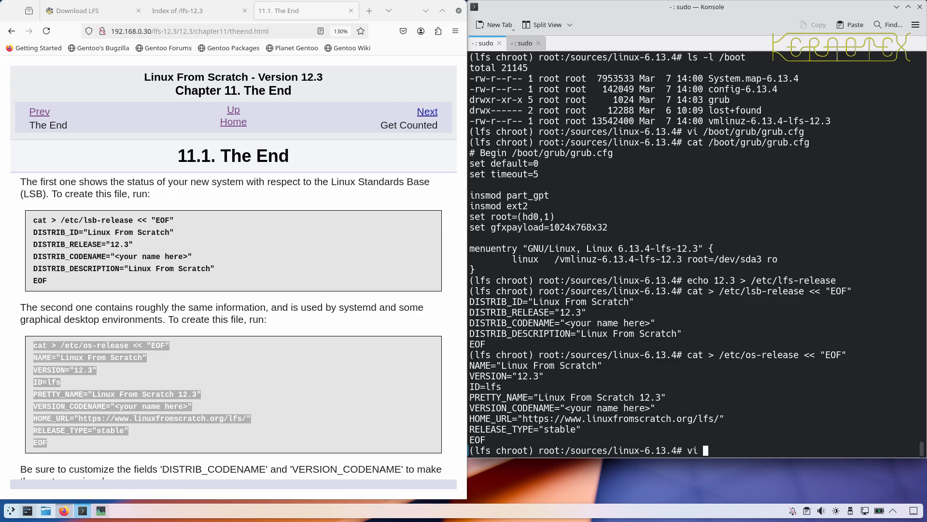
pyautogui.write('/et')
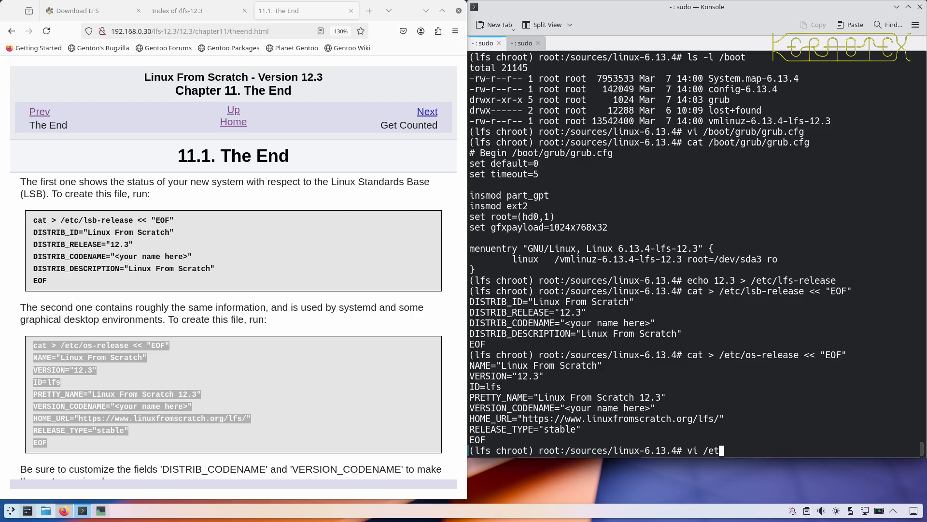
pyautogui.write('c/lsb-release')
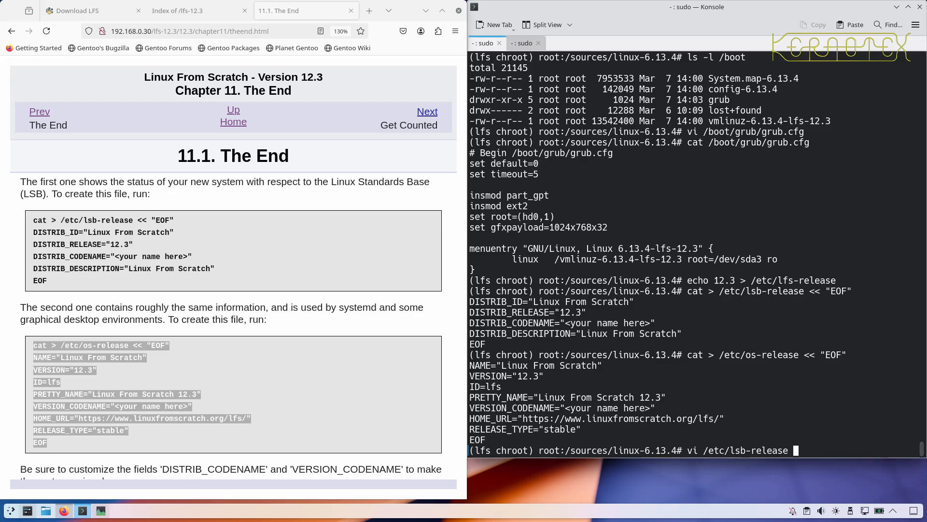
pyautogui.press('Return')
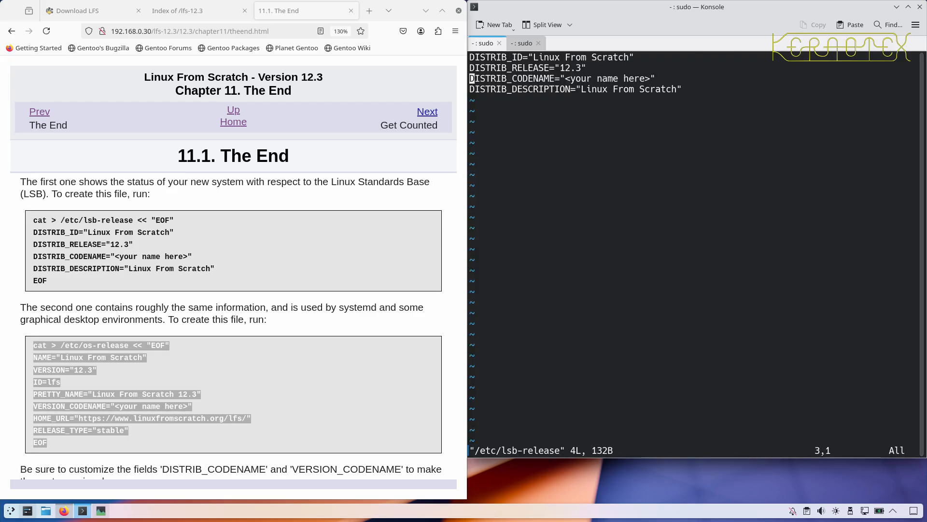
pyautogui.press('i')
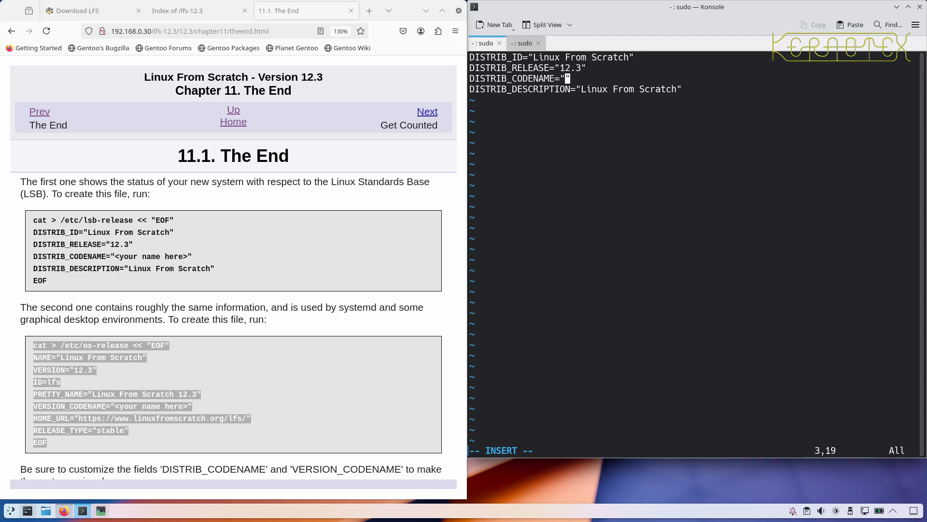
pyautogui.write('Kernotex')
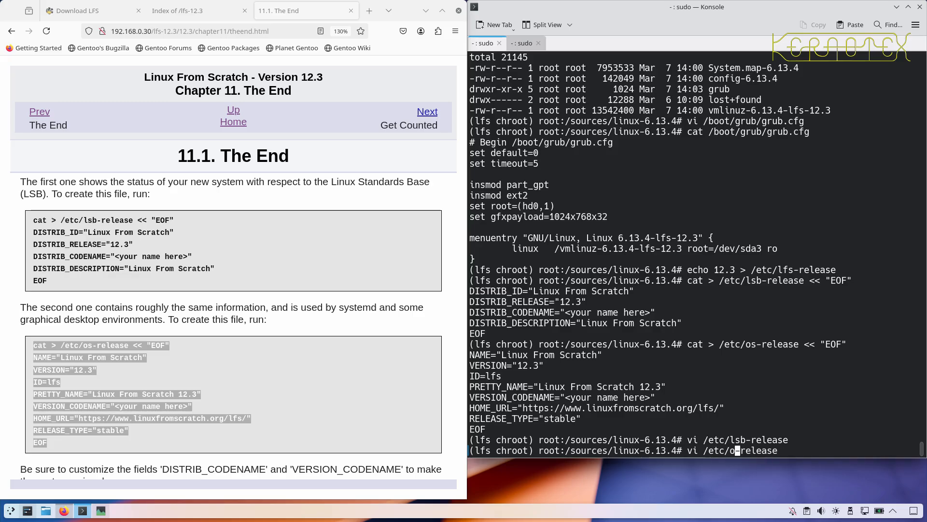
# - Edit /etc/os-release in vi, setting VERSION_CODENAME to Kernotex
pyautogui.press('Return')
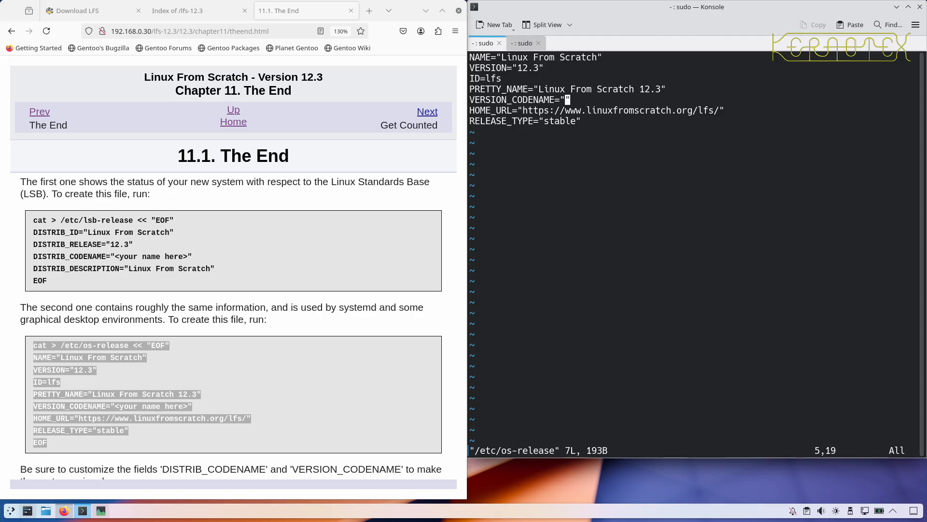
pyautogui.press('i')
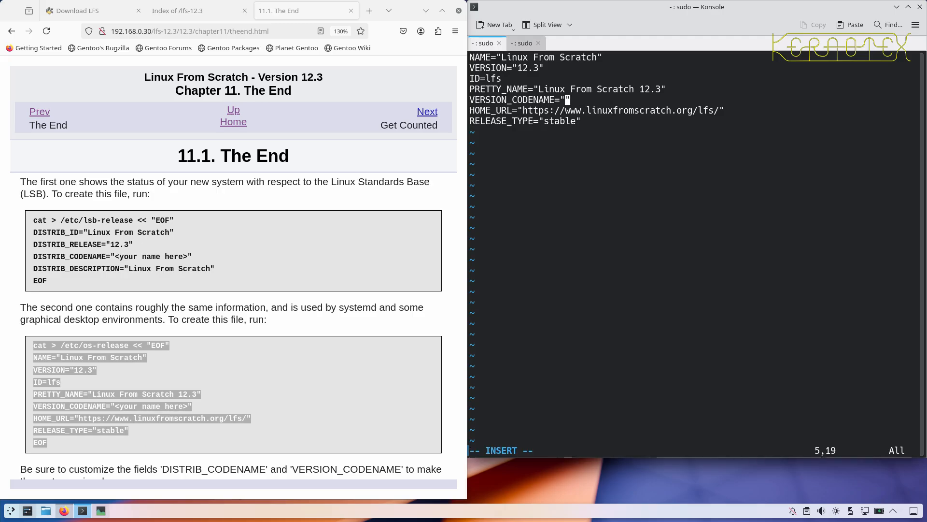
pyautogui.write('Kernotex')
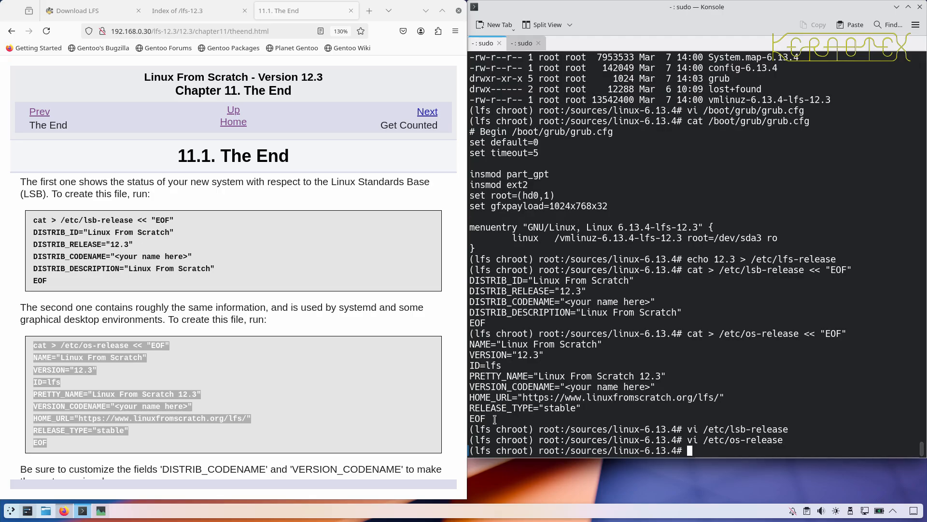
# - Advance past 11.2 Get Counted to 11.3 Rebooting the System and read its checklist
pyautogui.scroll(-3)
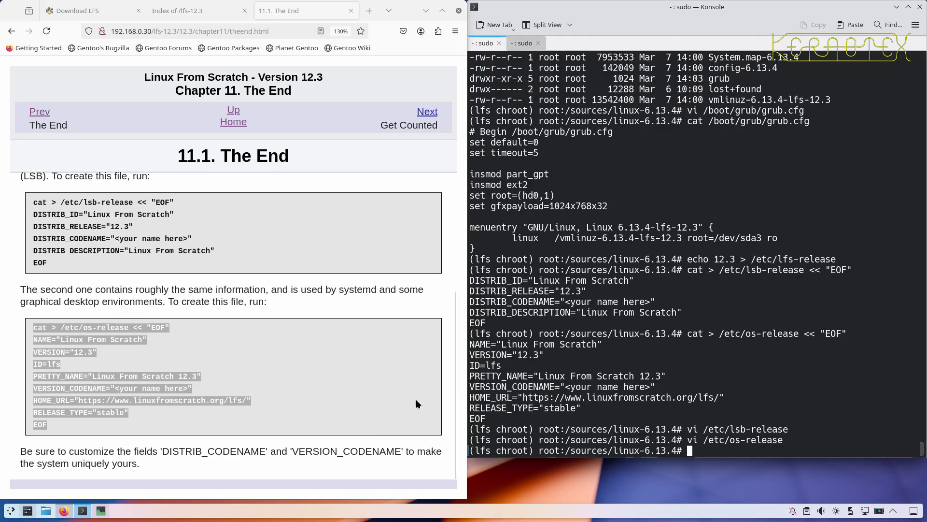
pyautogui.click(426, 111)
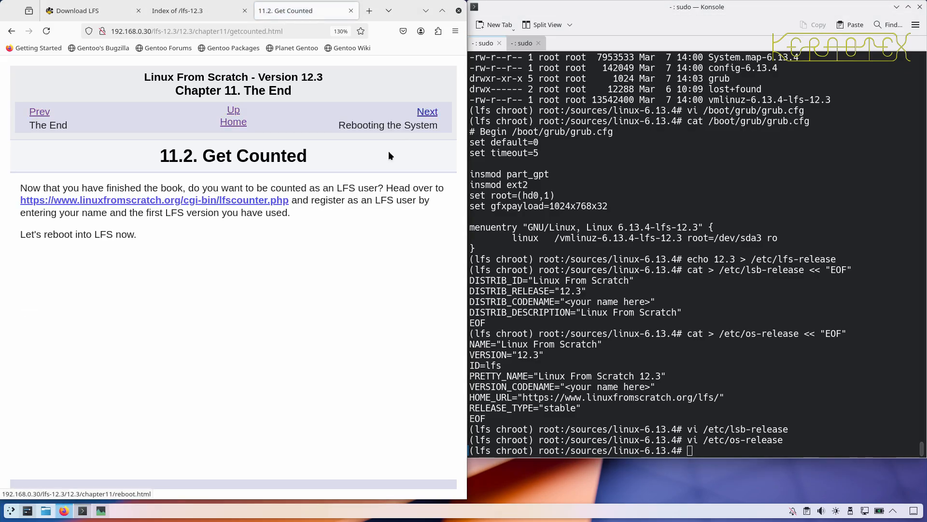
pyautogui.moveTo(345, 175)
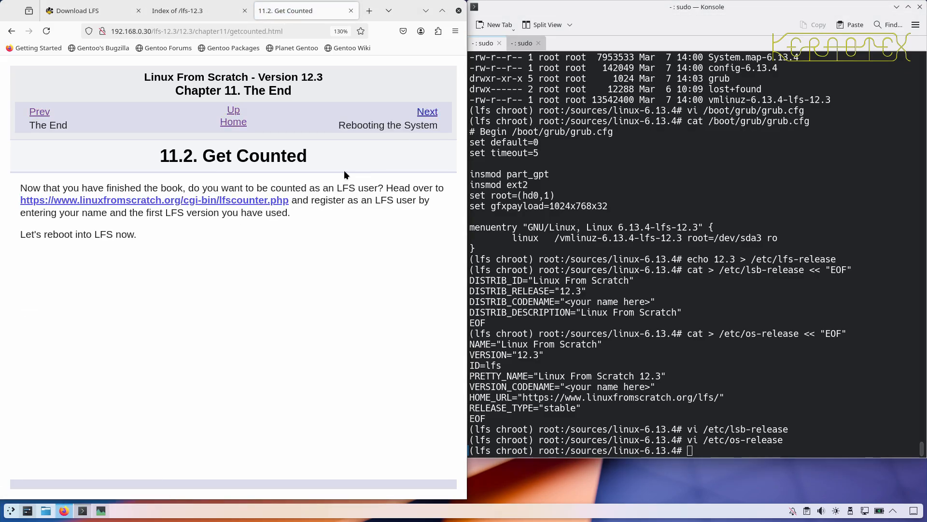
pyautogui.click(426, 111)
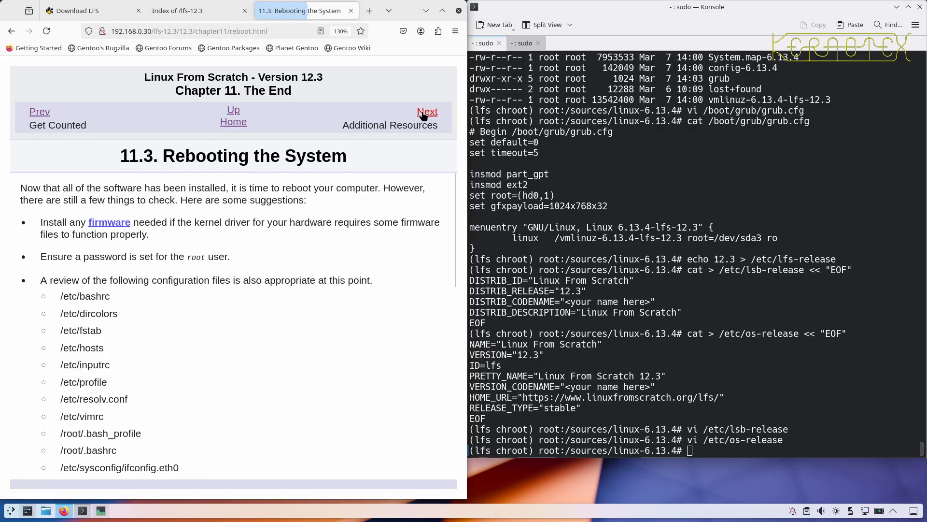
pyautogui.moveTo(383, 216)
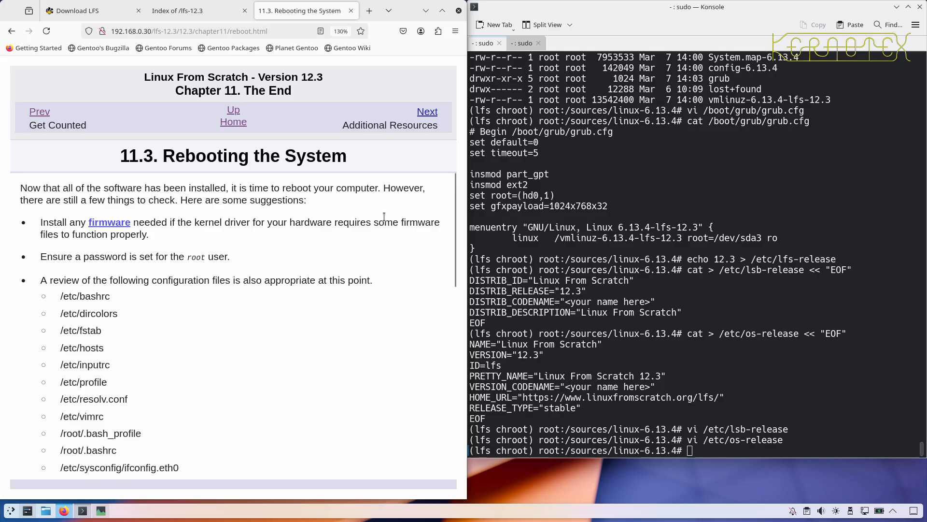
pyautogui.moveTo(195, 296)
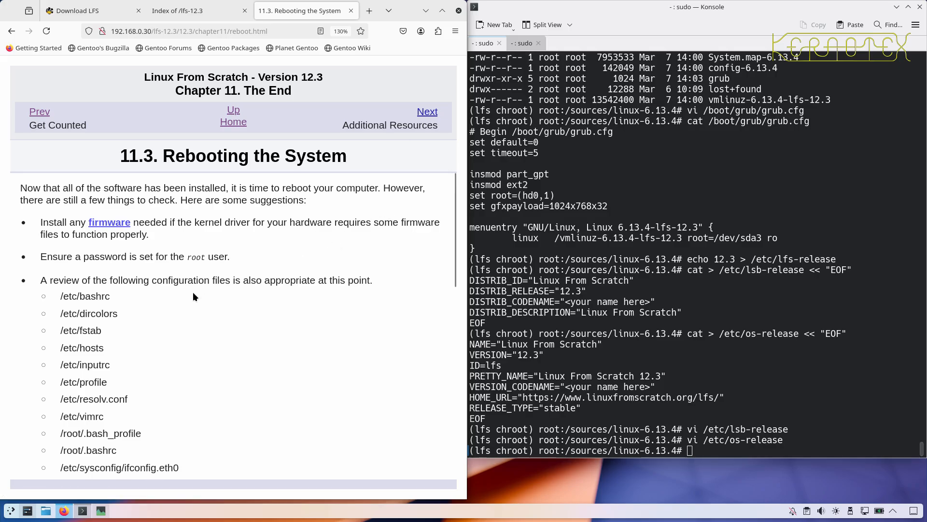
pyautogui.moveTo(167, 284)
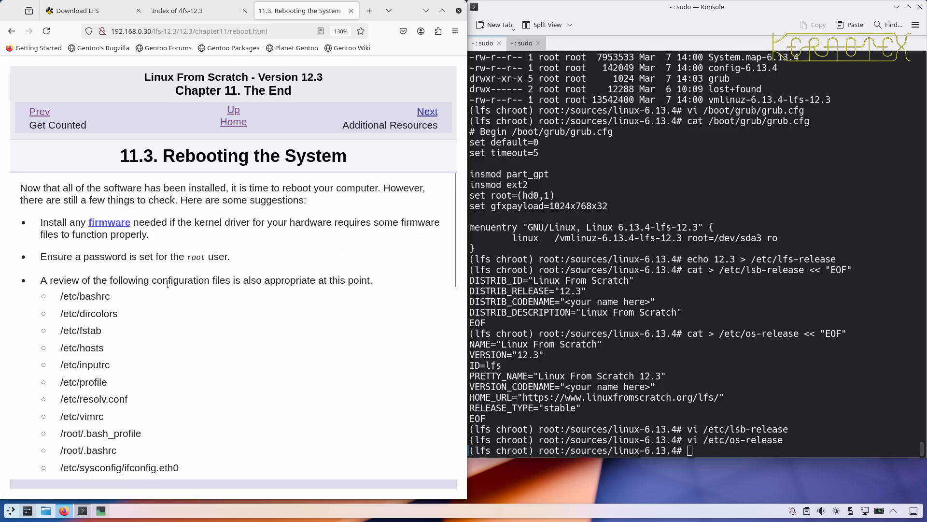
pyautogui.moveTo(61, 216)
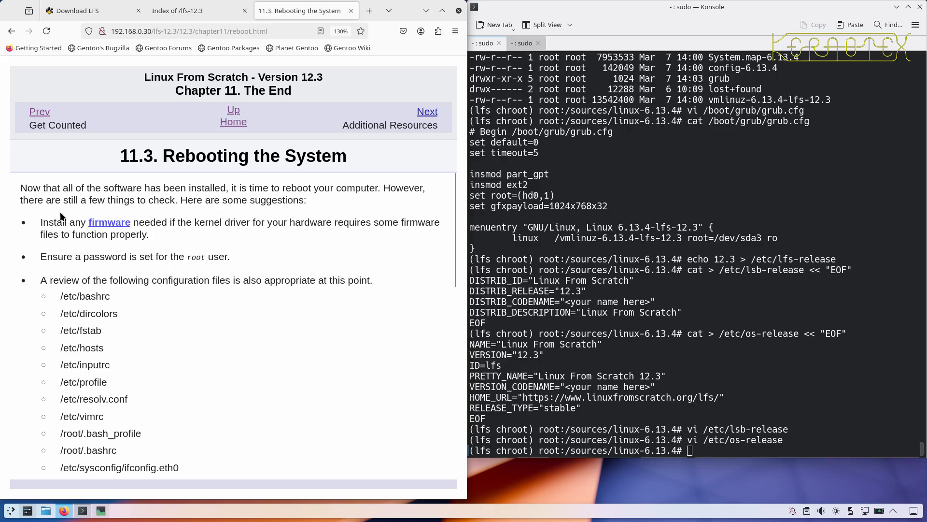
pyautogui.moveTo(94, 233)
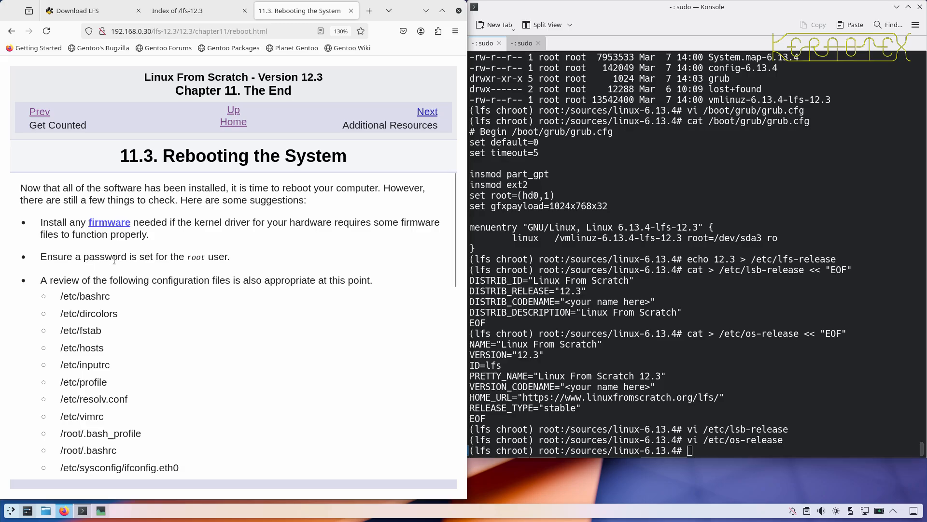
pyautogui.scroll(-3)
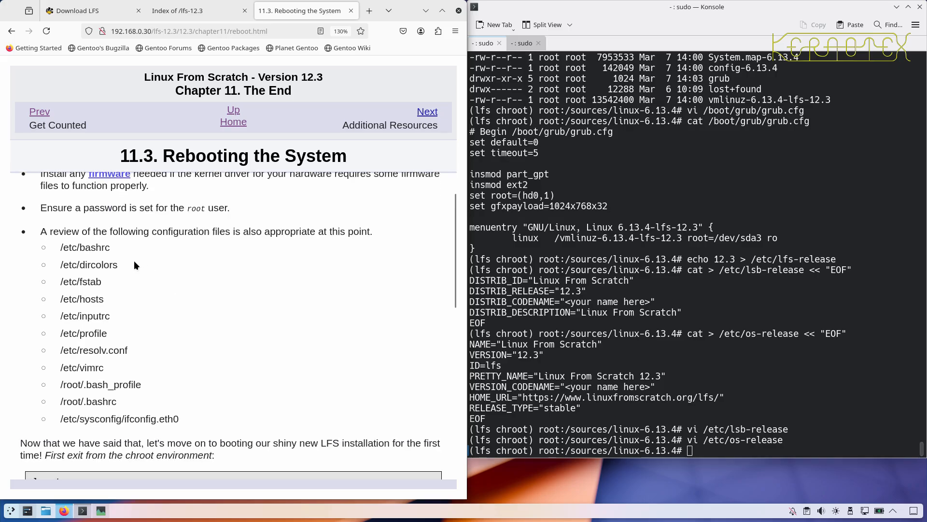
pyautogui.scroll(-3)
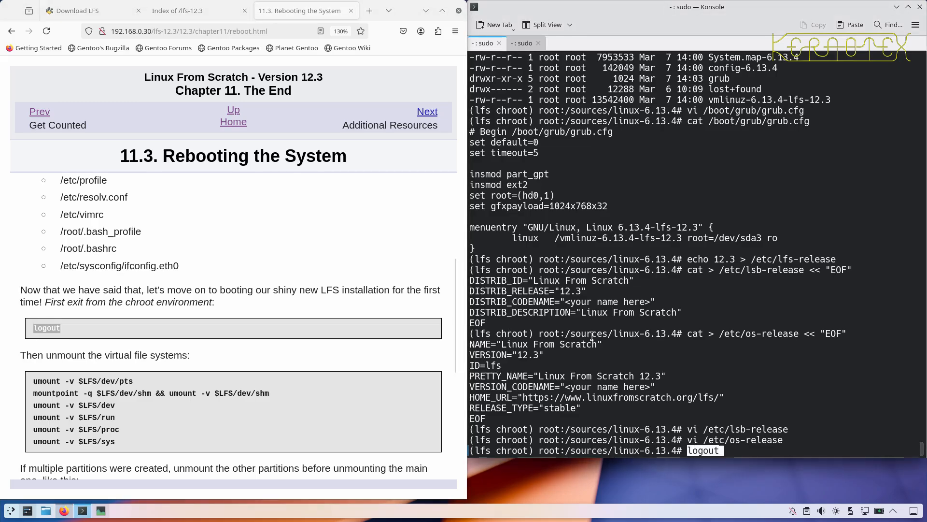
# - Log out of the chroot and unmount the virtual file systems with umount -v
pyautogui.press('Return')
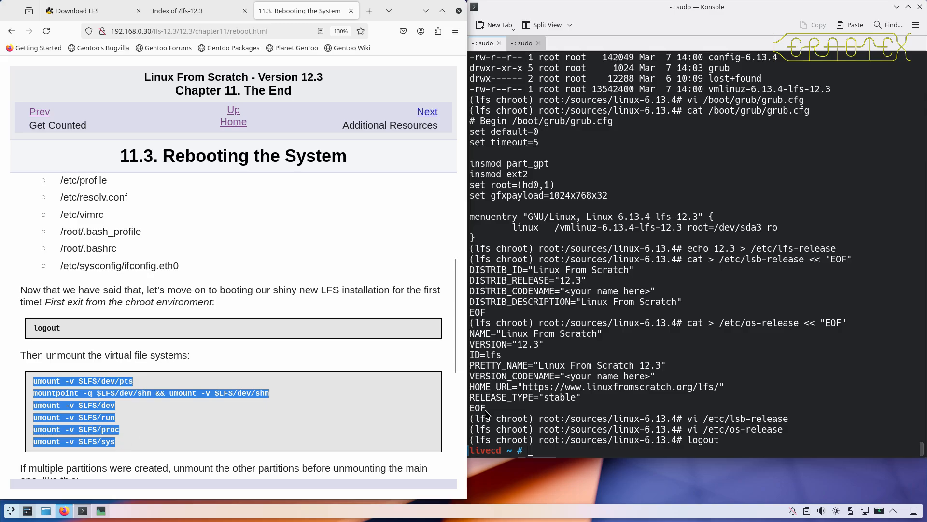
pyautogui.press('Return')
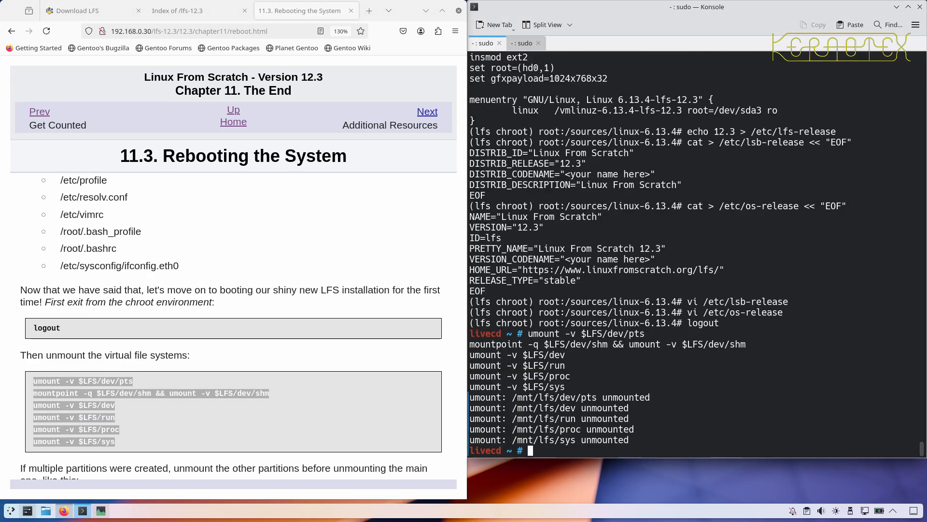
pyautogui.scroll(-3)
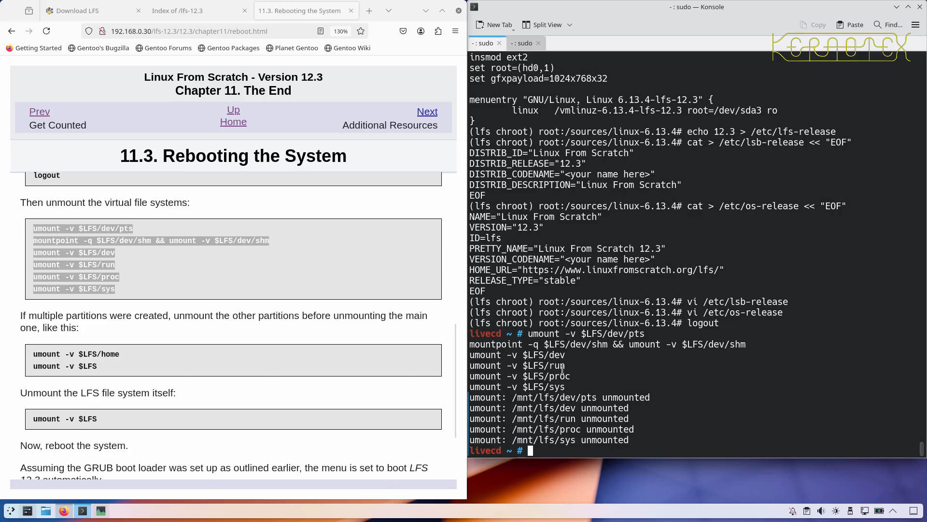
pyautogui.moveTo(103, 323)
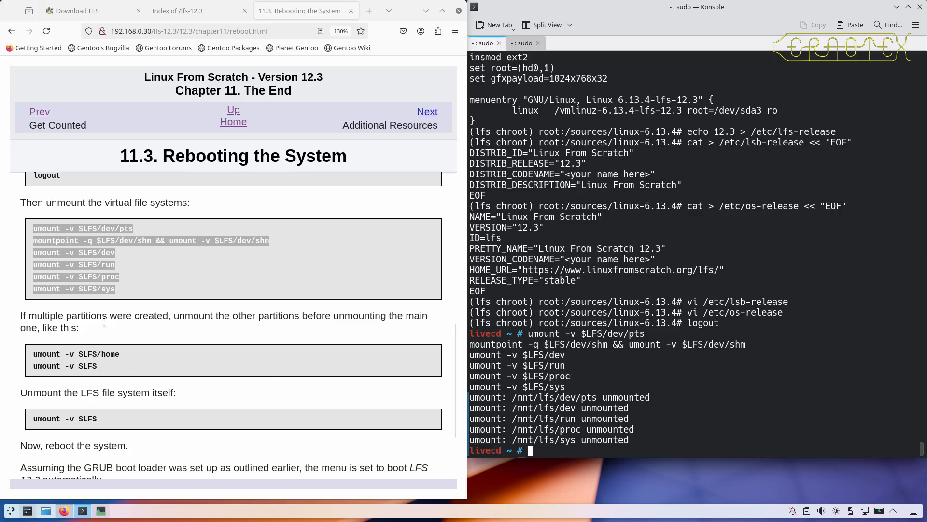
# - Unmount $LFS/boot and then the $LFS partition itself
pyautogui.doubleClick(64, 365)
pyautogui.write('umount -v $LFS/bo')
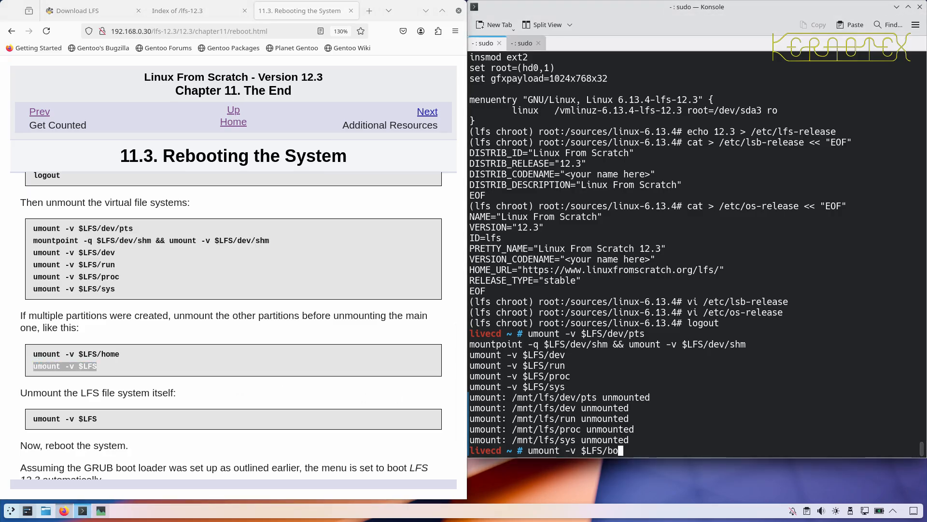
pyautogui.press('Return')
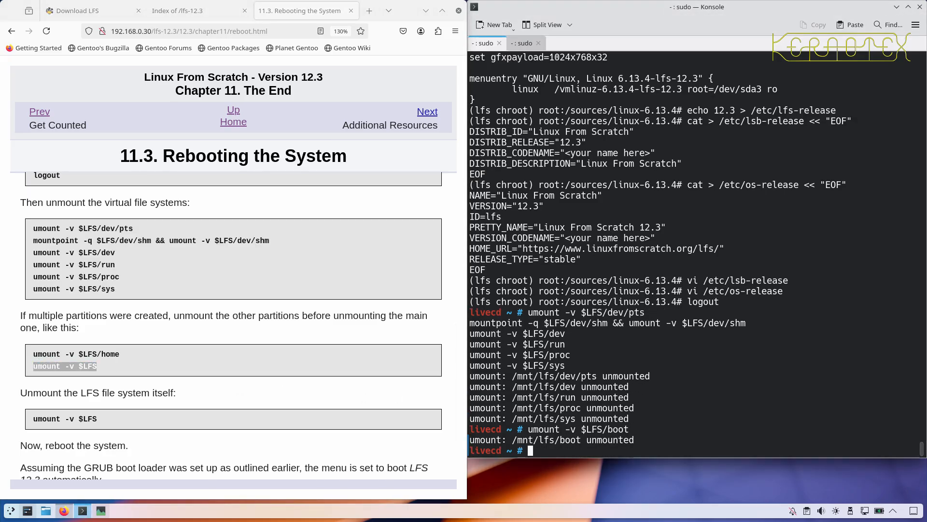
pyautogui.write('umount -v $LFS')
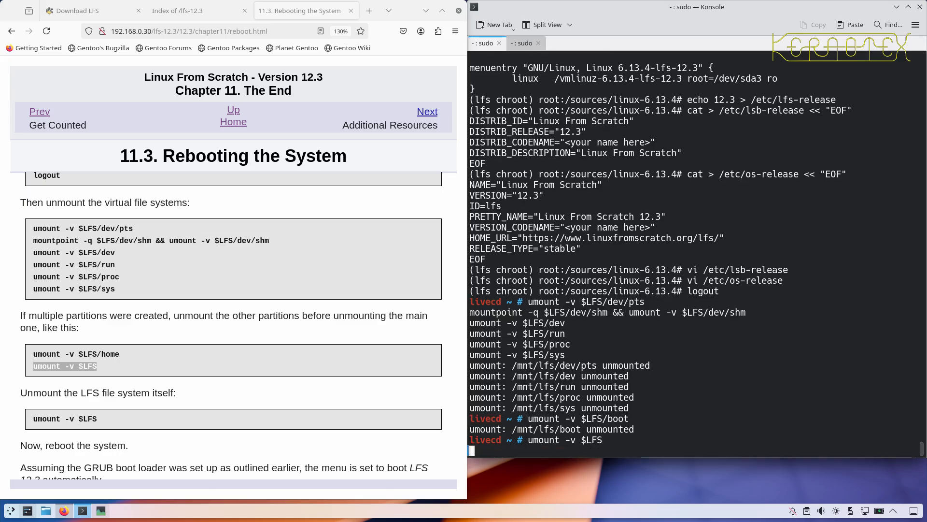
pyautogui.press('Return')
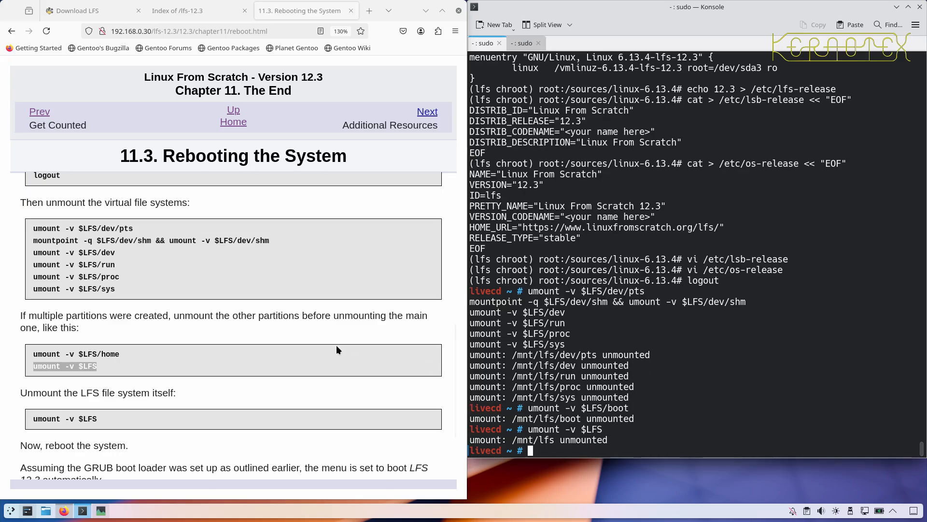
pyautogui.scroll(-3)
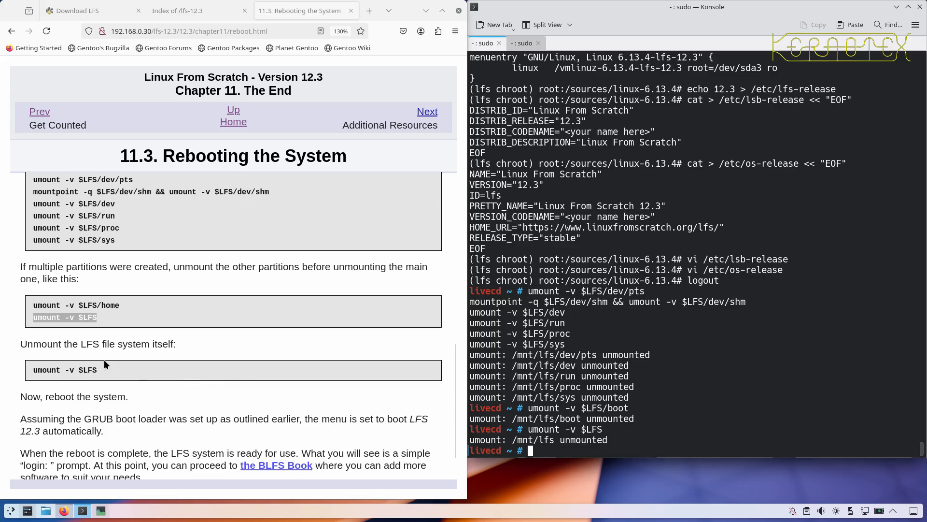
pyautogui.scroll(-3)
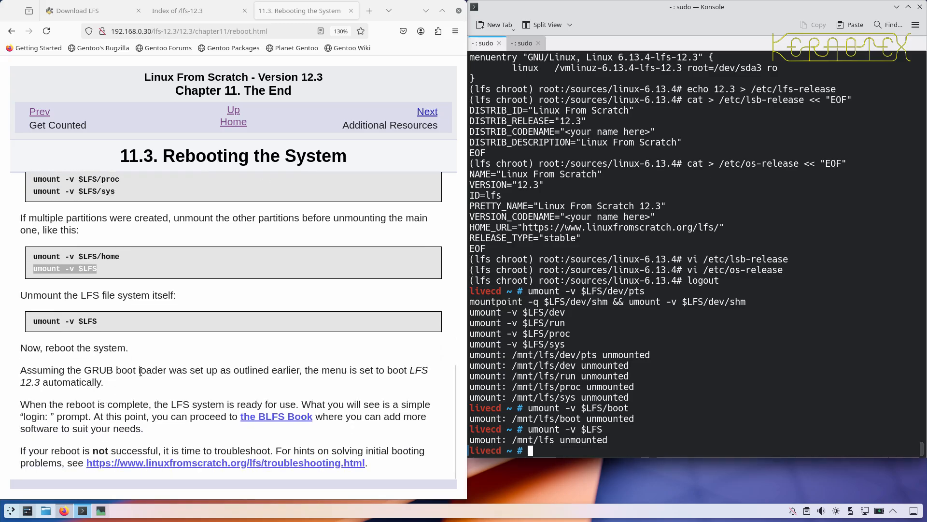
pyautogui.moveTo(410, 381)
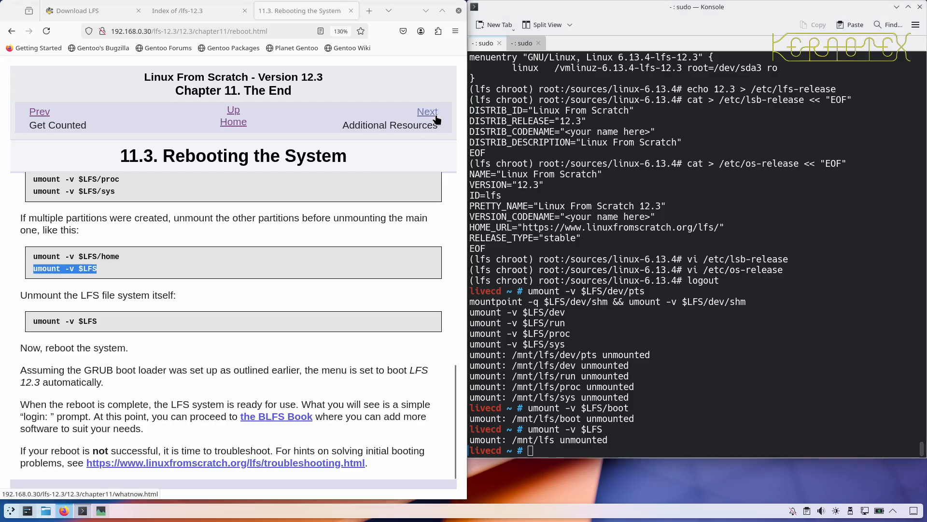
# - Advance to 11.4 Additional Resources and read its resource list
pyautogui.click(426, 112)
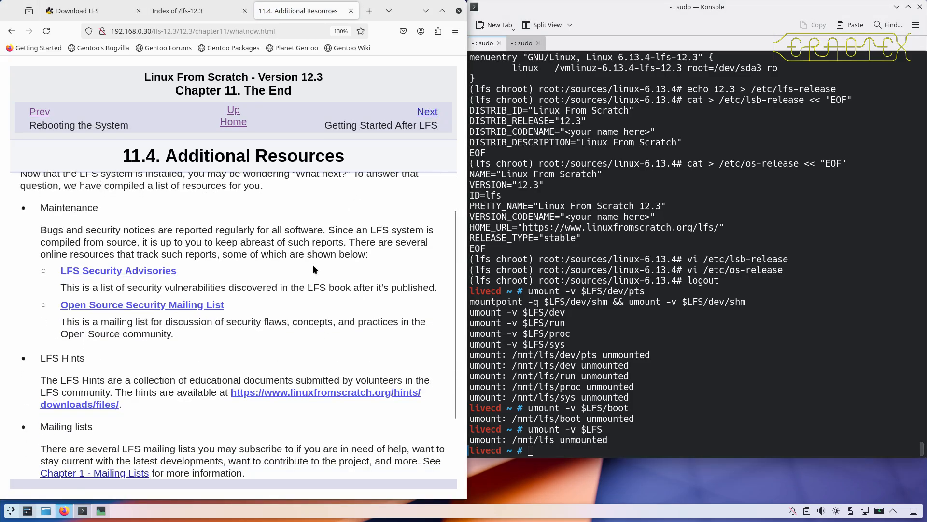
pyautogui.moveTo(166, 309)
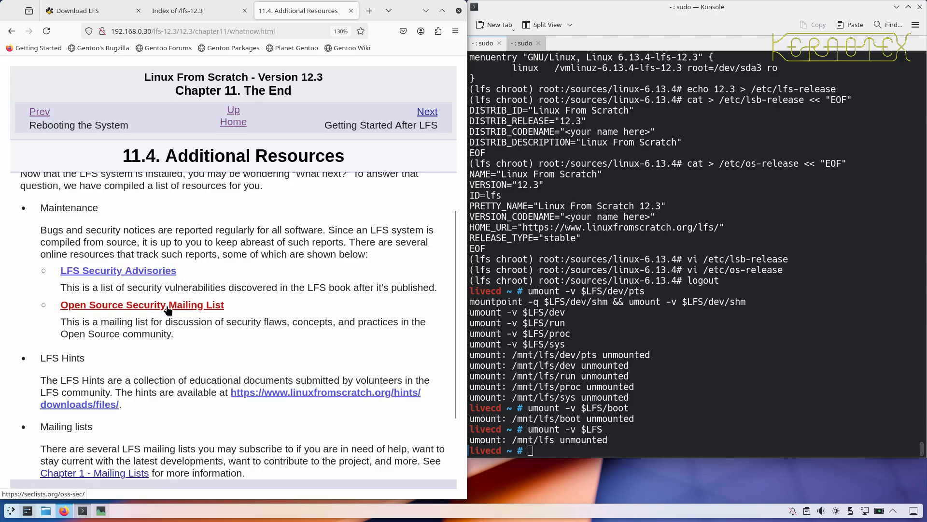
pyautogui.scroll(-3)
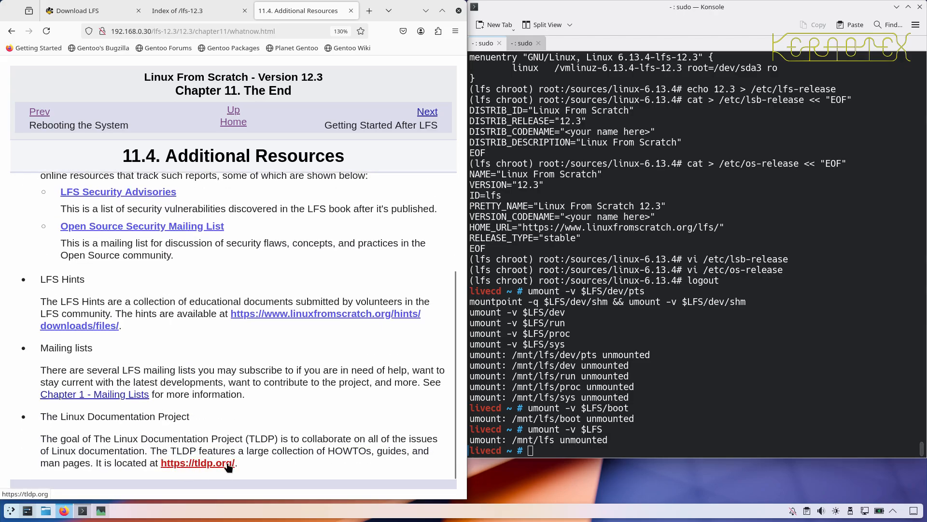
pyautogui.moveTo(427, 111)
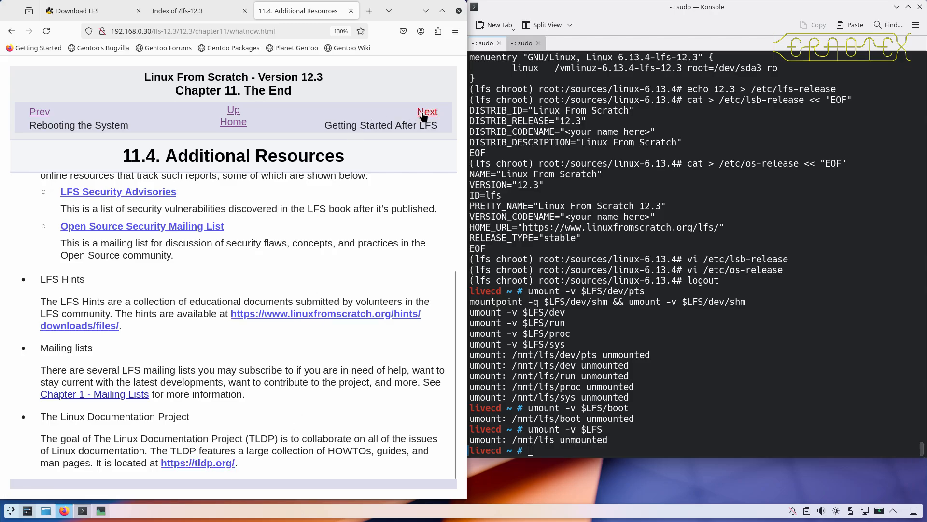
# - Open 11.5 Getting Started After LFS and read down to 11.5.2.3, Work from the LFS command line
pyautogui.click(426, 112)
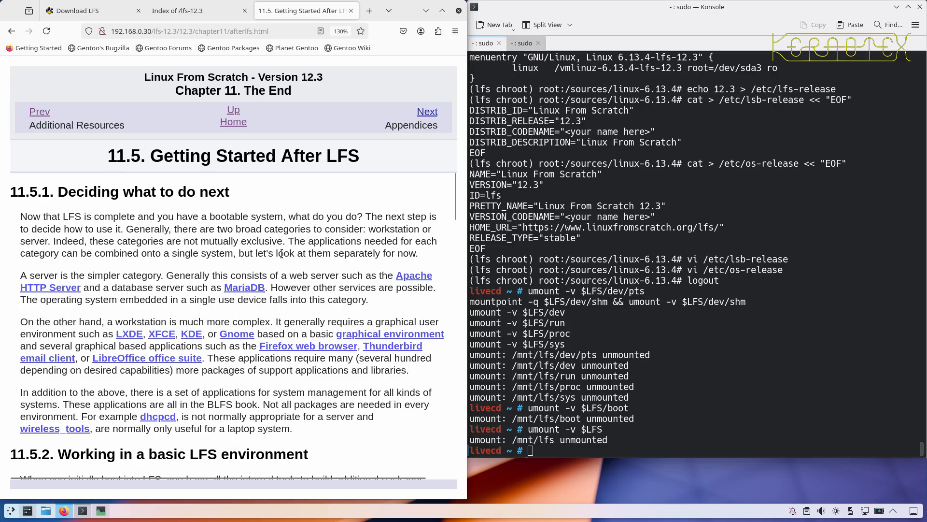
pyautogui.moveTo(308, 318)
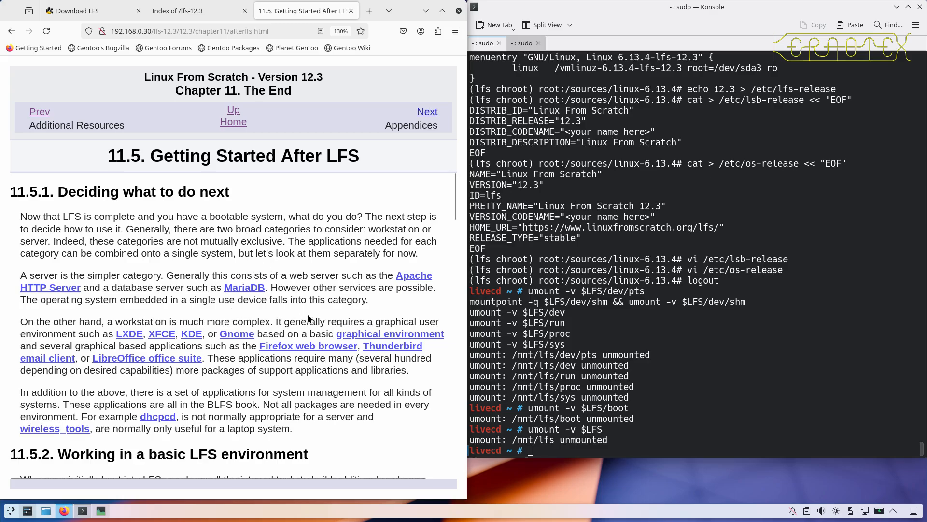
pyautogui.scroll(-3)
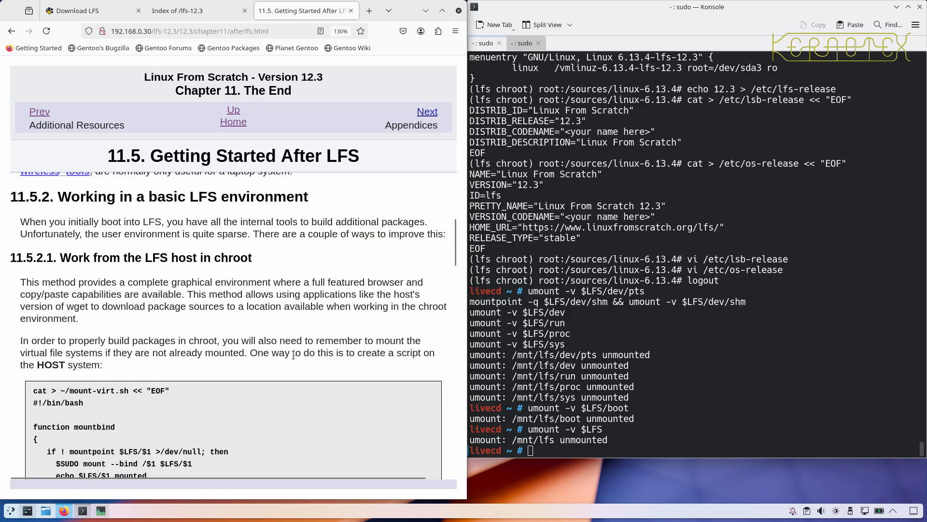
pyautogui.moveTo(131, 270)
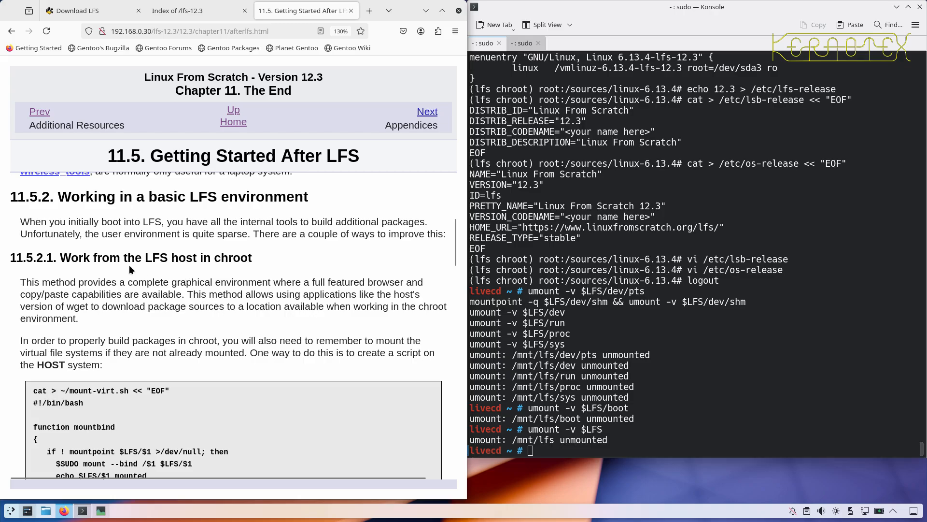
pyautogui.moveTo(167, 263)
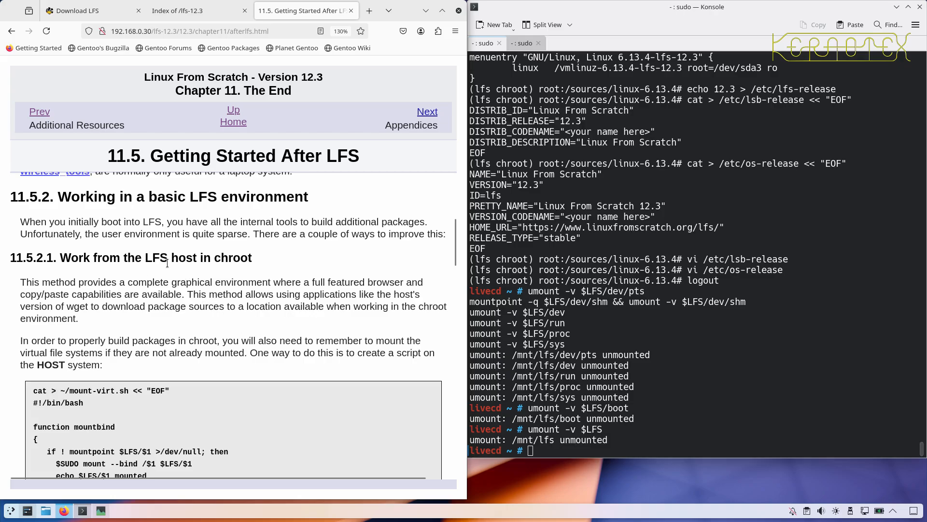
pyautogui.moveTo(181, 269)
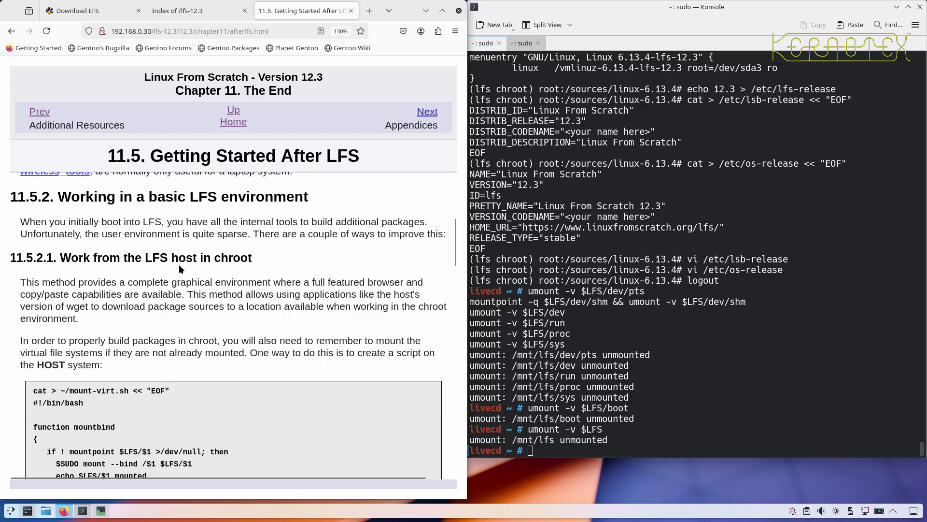
pyautogui.scroll(-3)
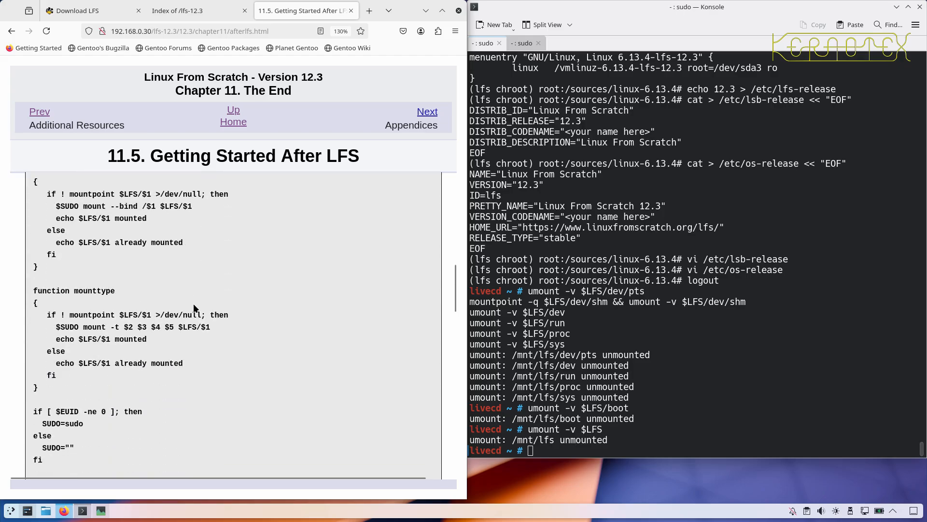
pyautogui.scroll(-3)
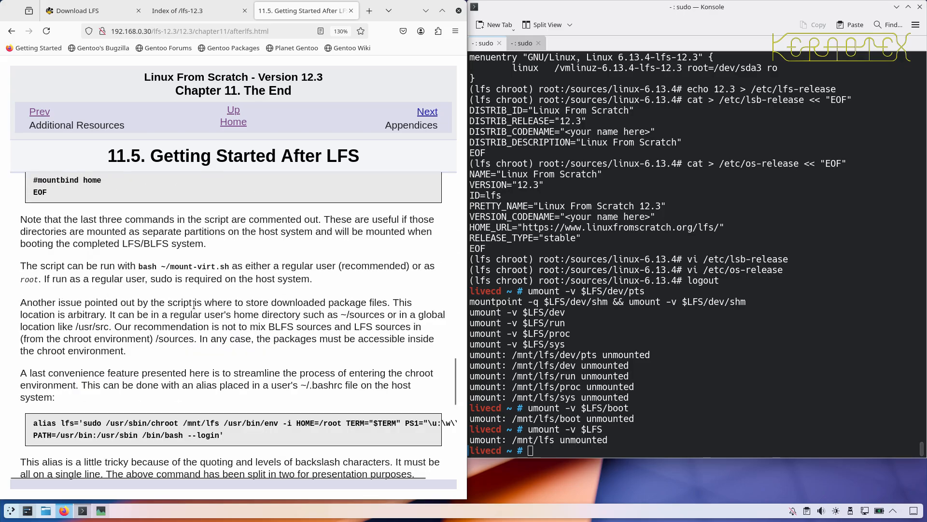
pyautogui.scroll(-3)
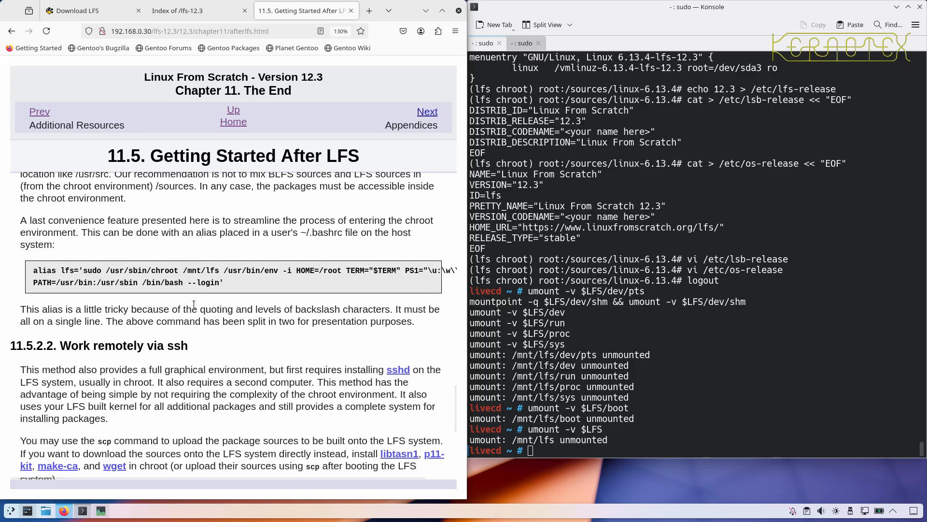
pyautogui.moveTo(283, 365)
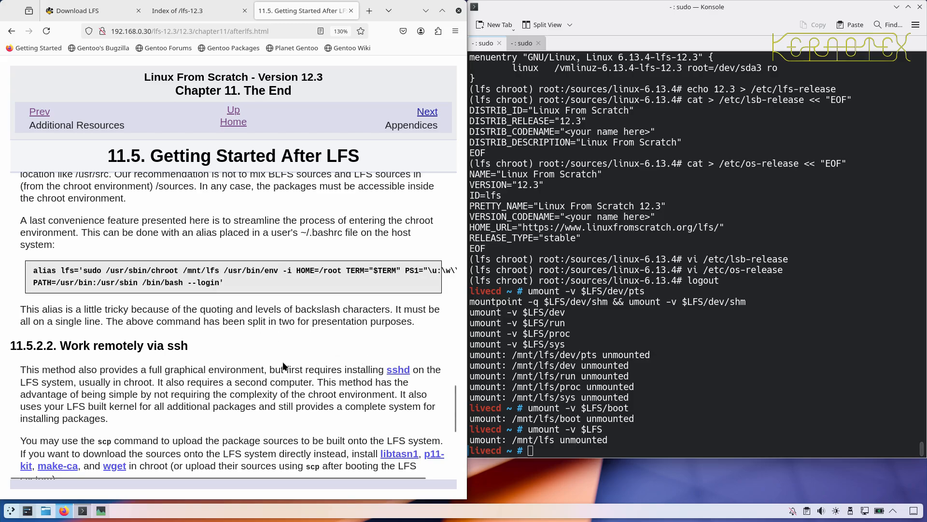
pyautogui.scroll(-3)
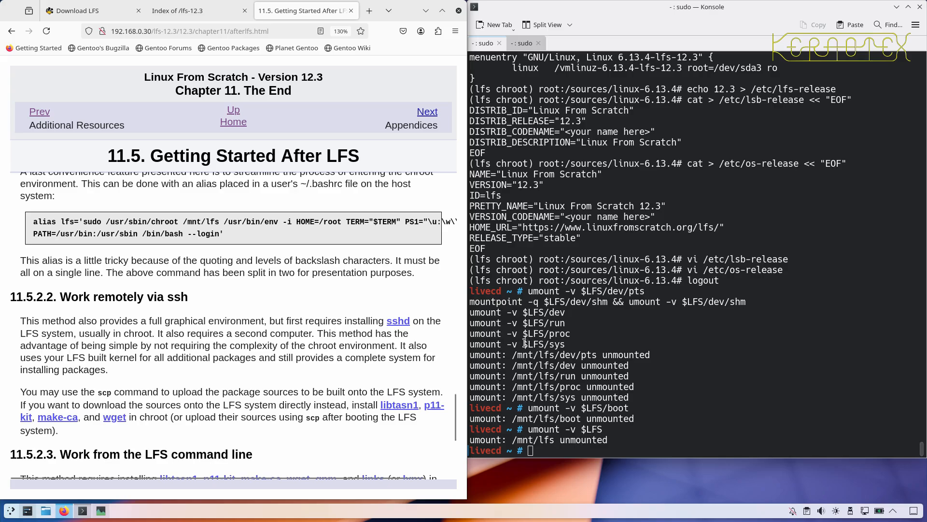
pyautogui.scroll(-3)
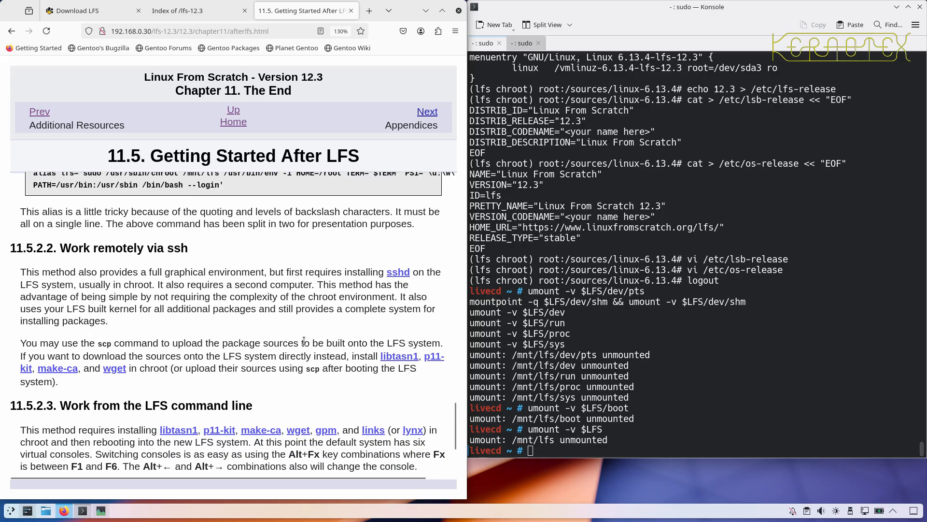
pyautogui.scroll(-3)
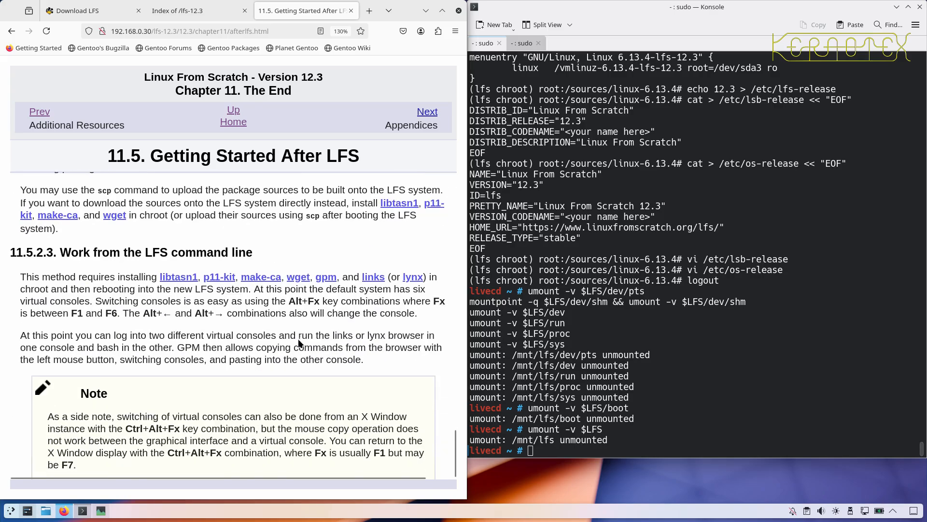
pyautogui.moveTo(223, 296)
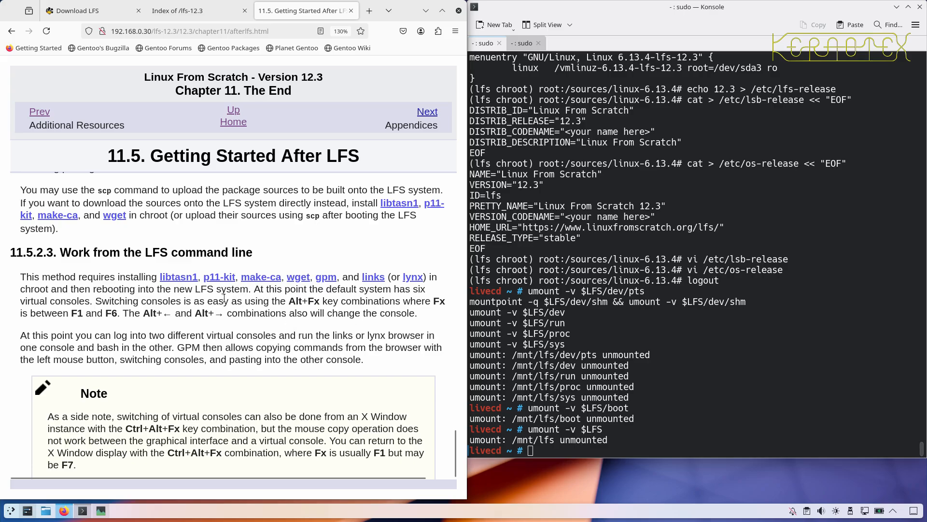
pyautogui.moveTo(261, 276)
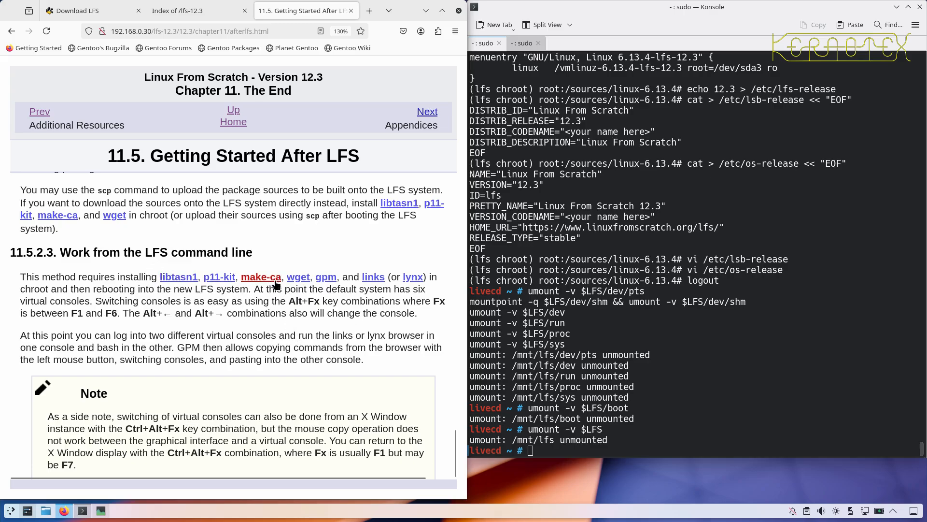
pyautogui.scroll(3)
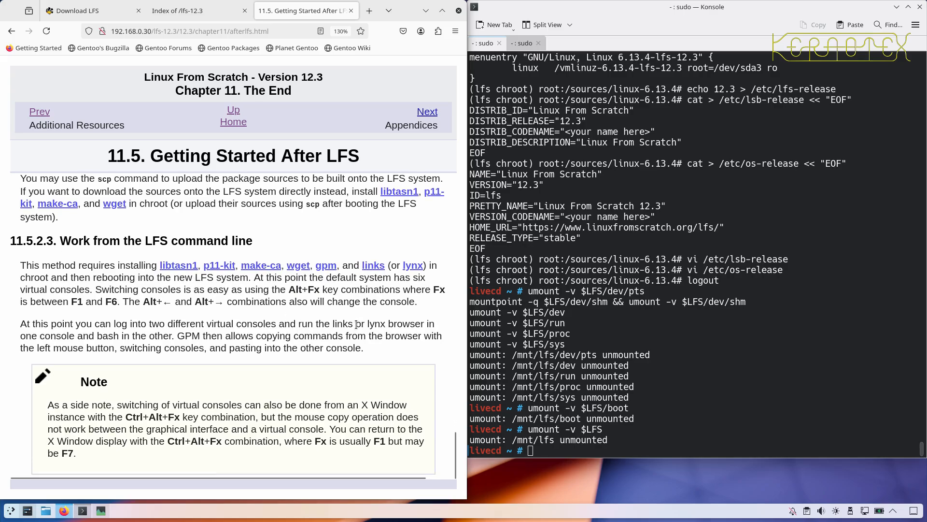
pyautogui.moveTo(337, 392)
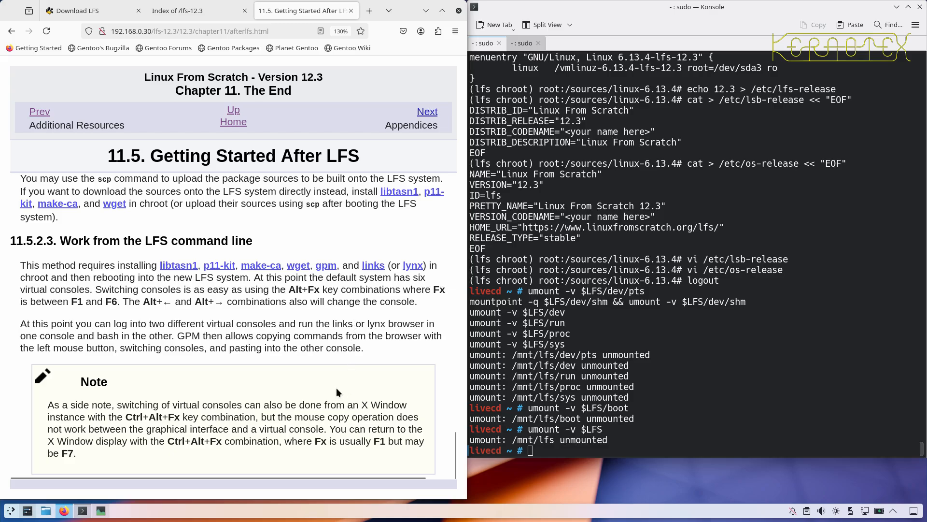
pyautogui.moveTo(339, 331)
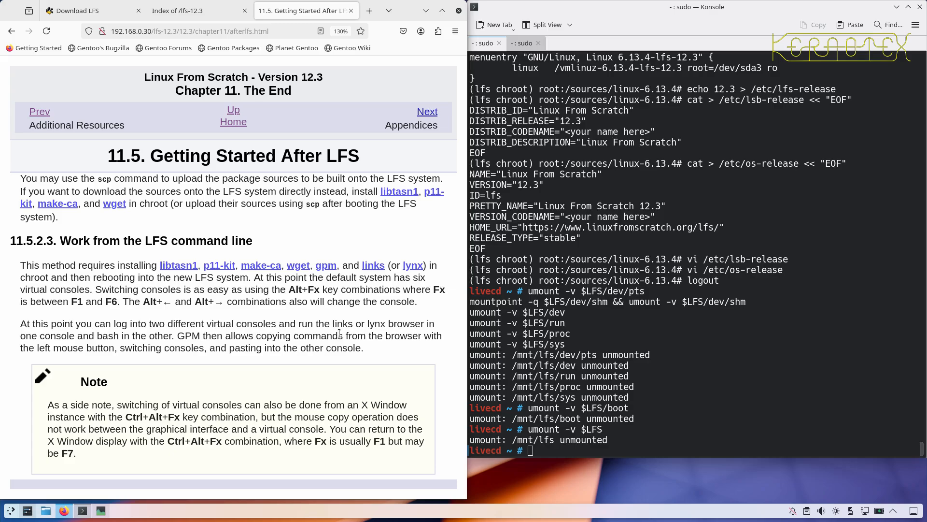
pyautogui.moveTo(291, 218)
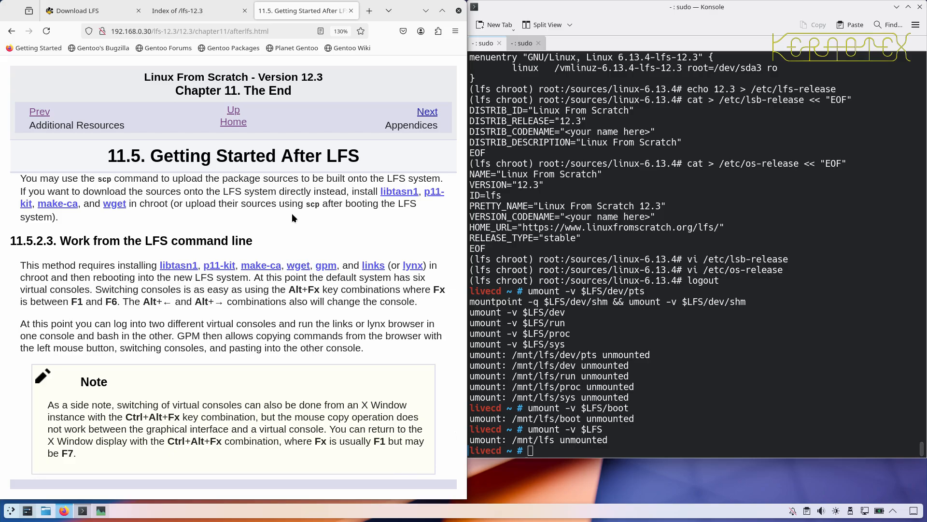
# - Page through Part V Appendices A, C and D into the Boot and sysconfig scripts appendix
pyautogui.click(426, 111)
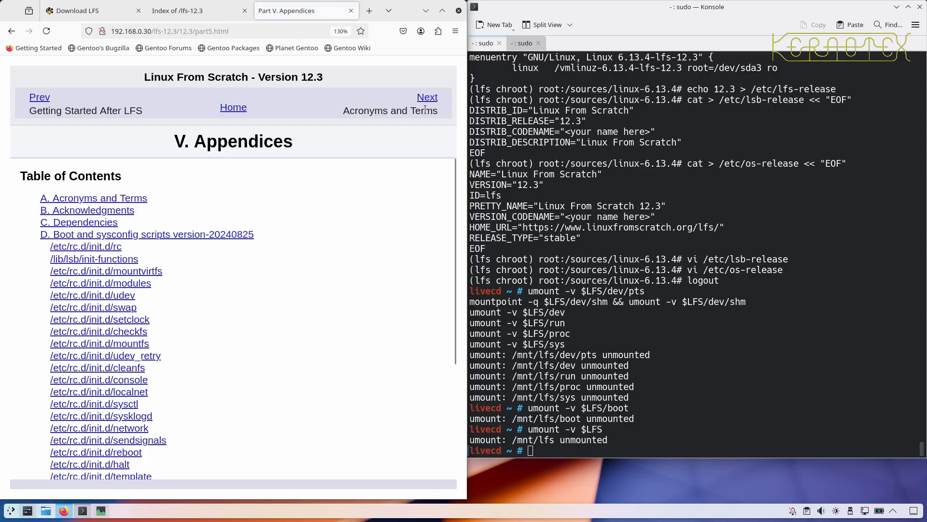
pyautogui.moveTo(427, 96)
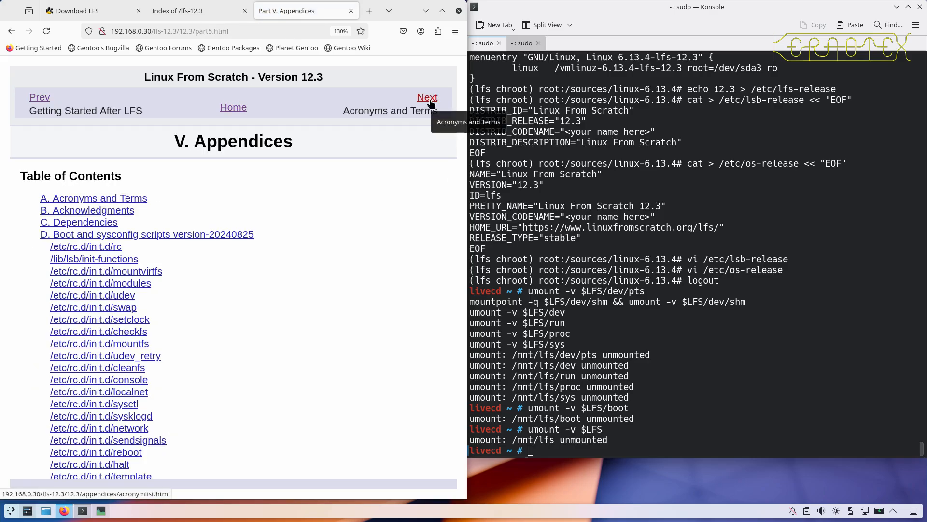
pyautogui.click(427, 97)
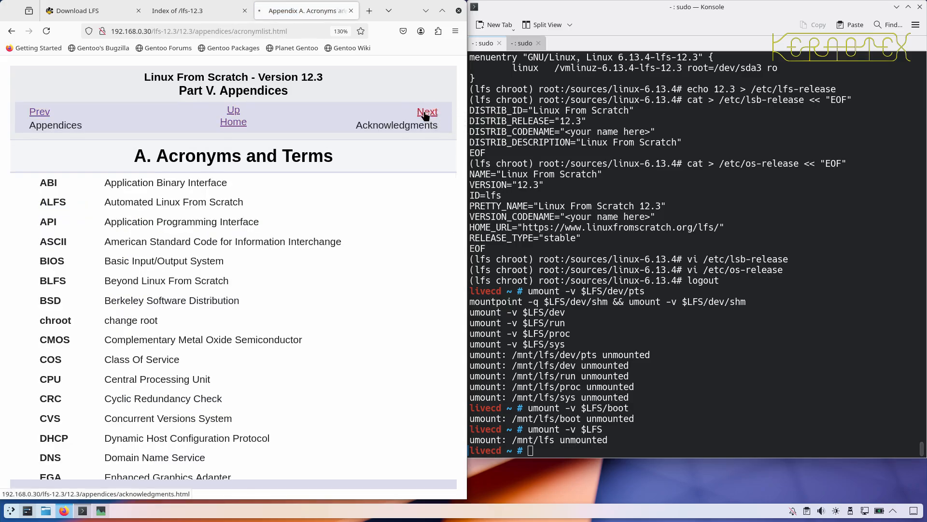
pyautogui.click(427, 113)
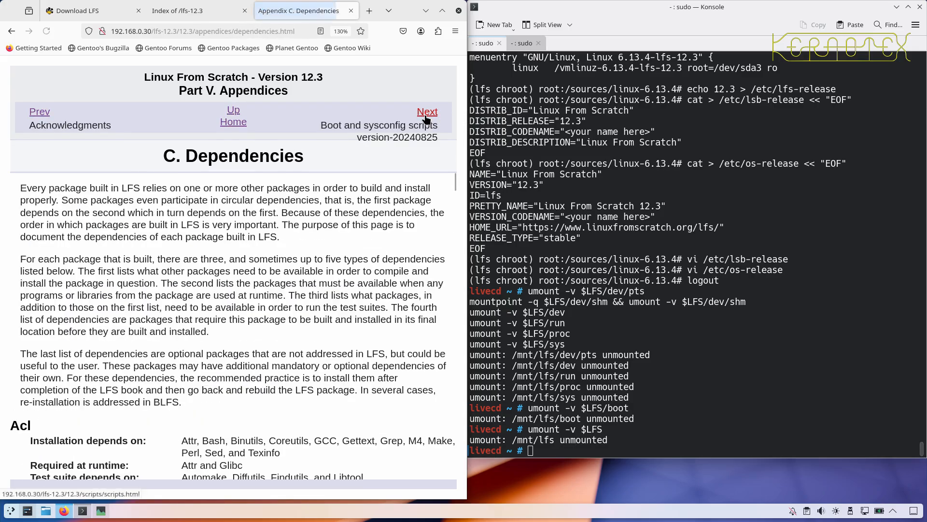
pyautogui.click(426, 112)
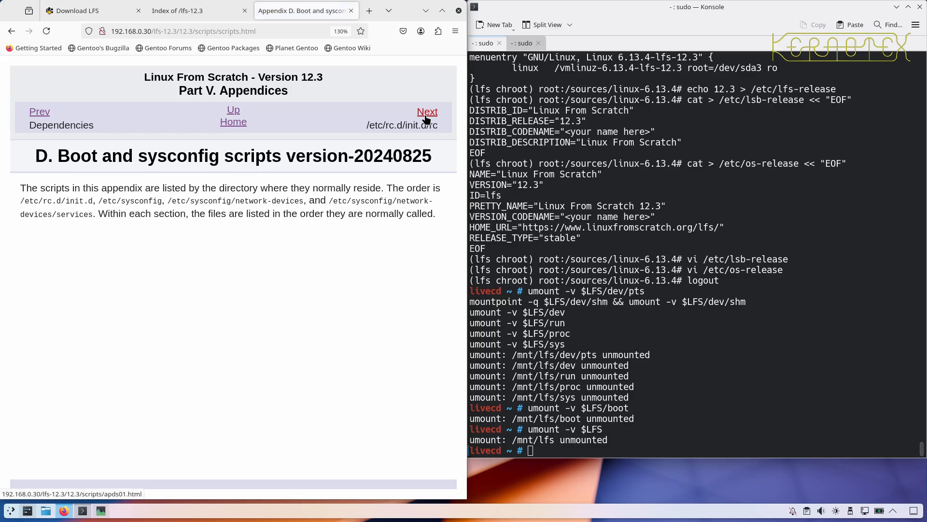
pyautogui.click(426, 111)
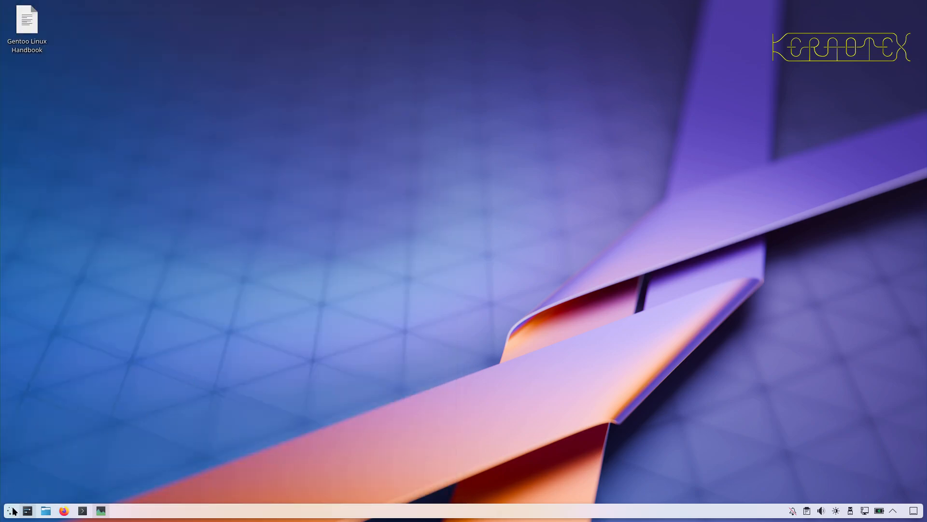
# - Request a Restart from the Application Launcher's Leave options
pyautogui.click(11, 510)
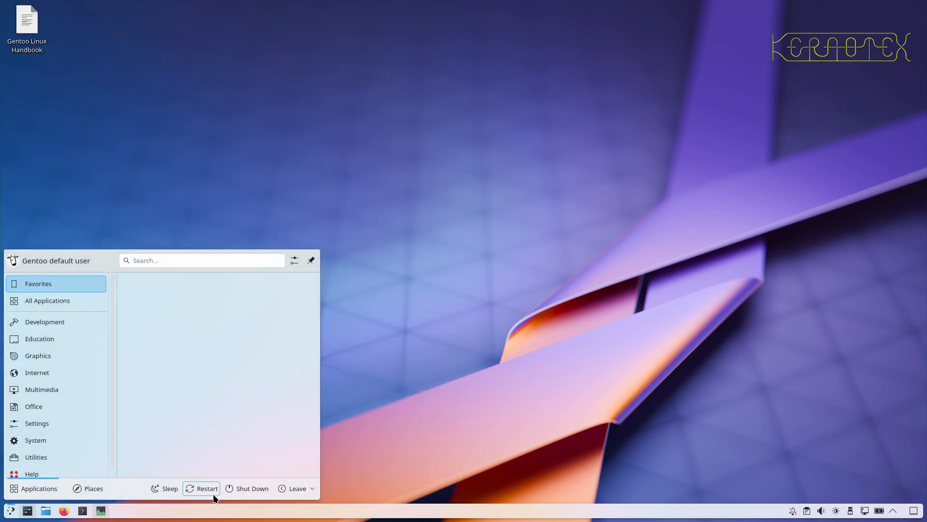
pyautogui.moveTo(296, 488)
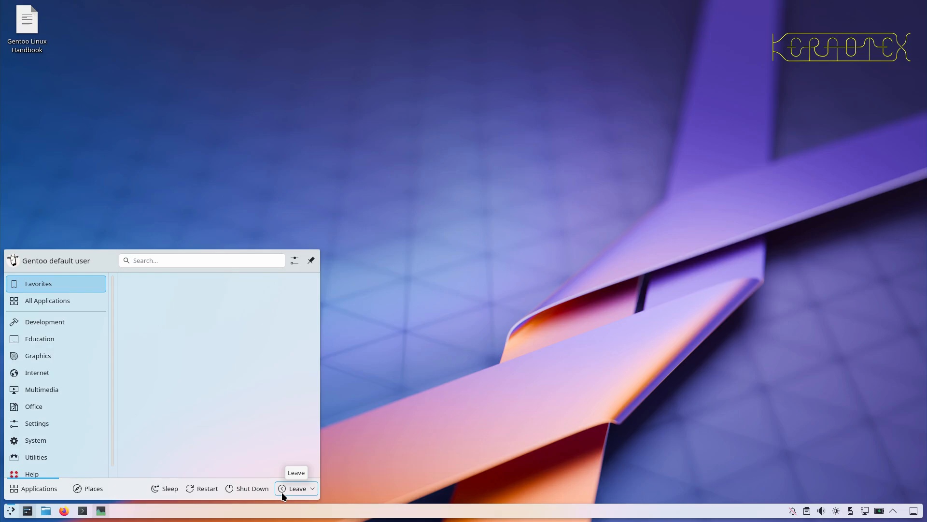
pyautogui.moveTo(310, 491)
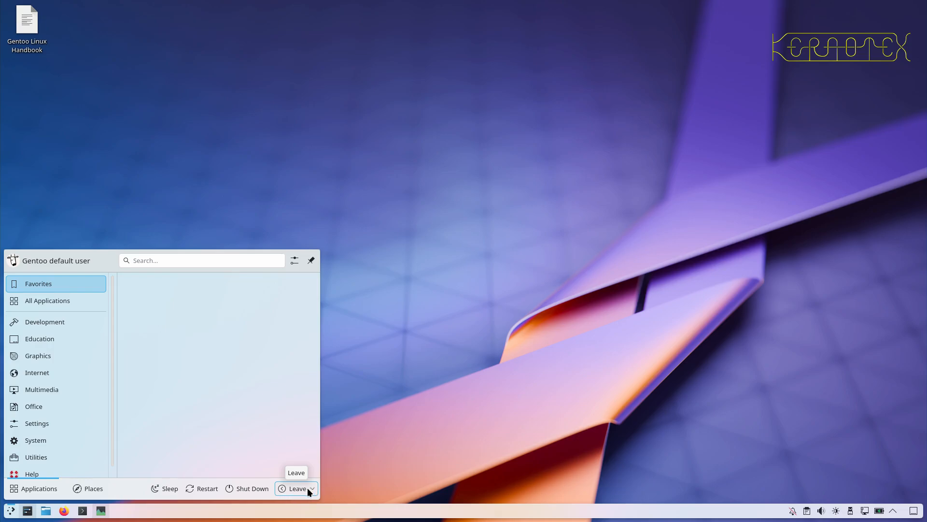
pyautogui.moveTo(302, 492)
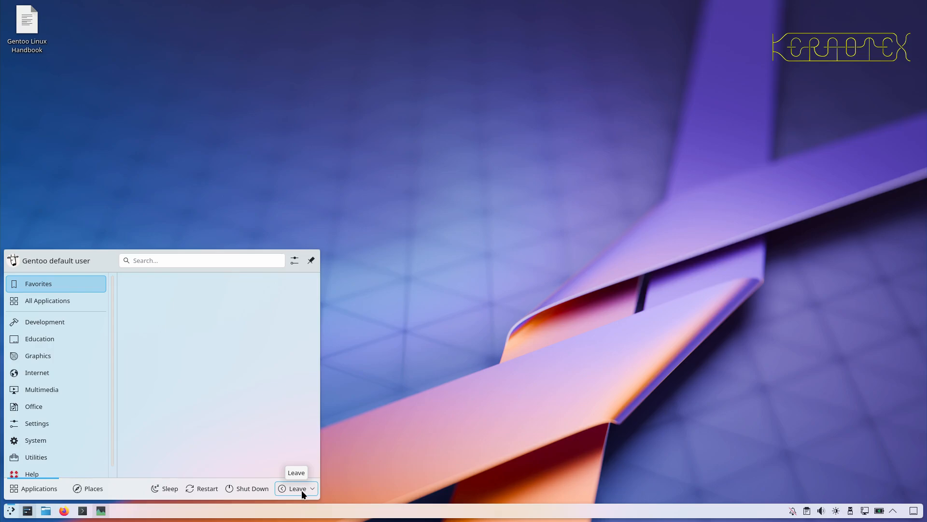
pyautogui.moveTo(301, 494)
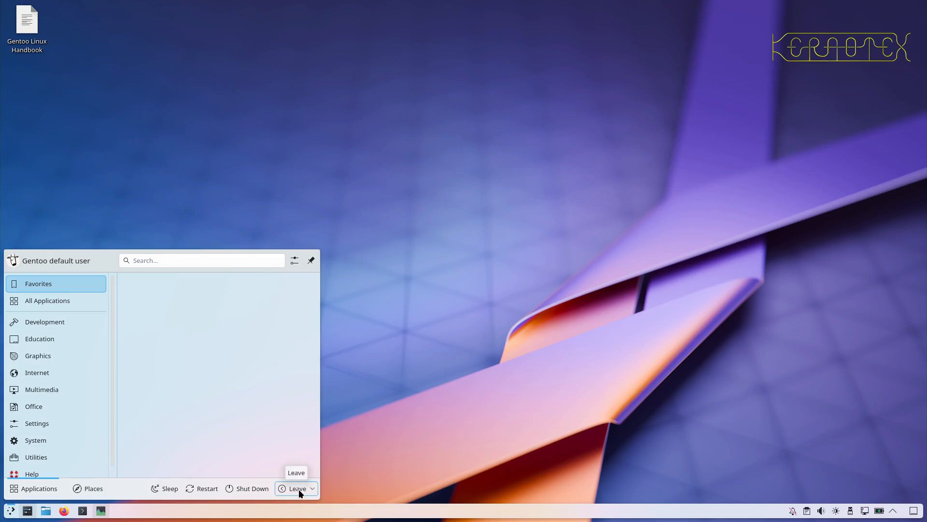
pyautogui.click(297, 488)
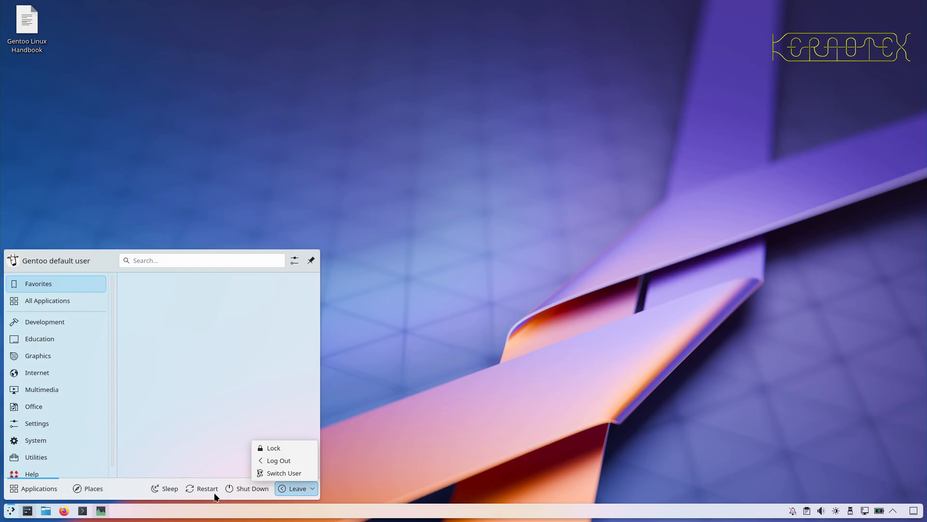
pyautogui.click(201, 488)
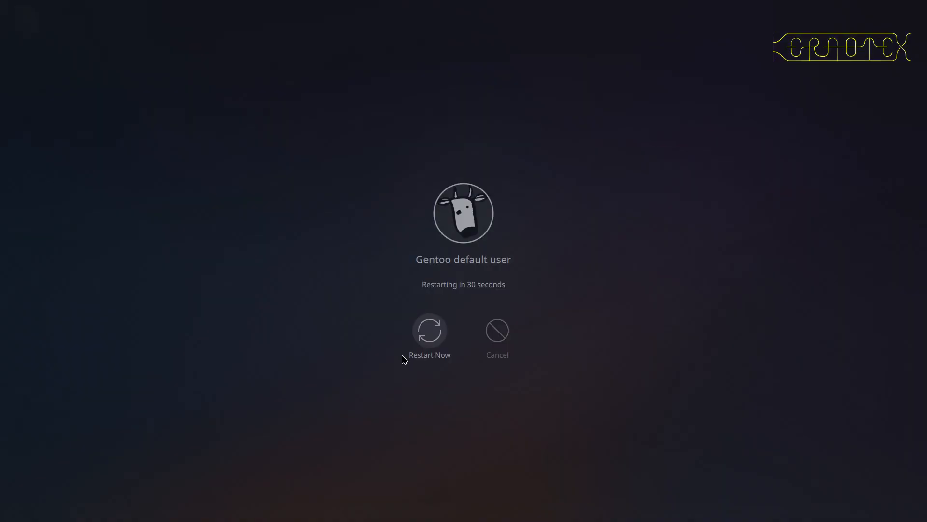
# - Restart now so the machine boots into LFS 12.3 to the lfs12-3 login prompt
pyautogui.click(429, 331)
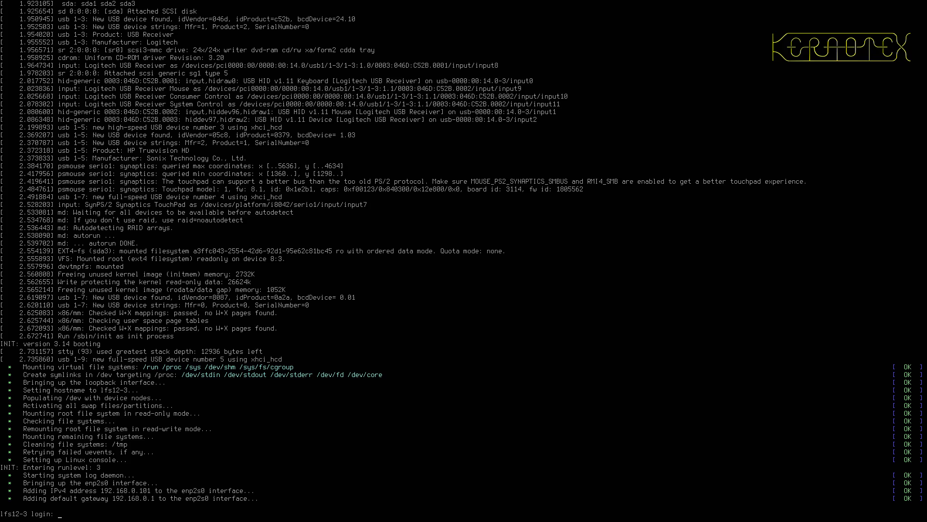
# - Log in as root and run lscpu to list the CPU details
pyautogui.write('root')
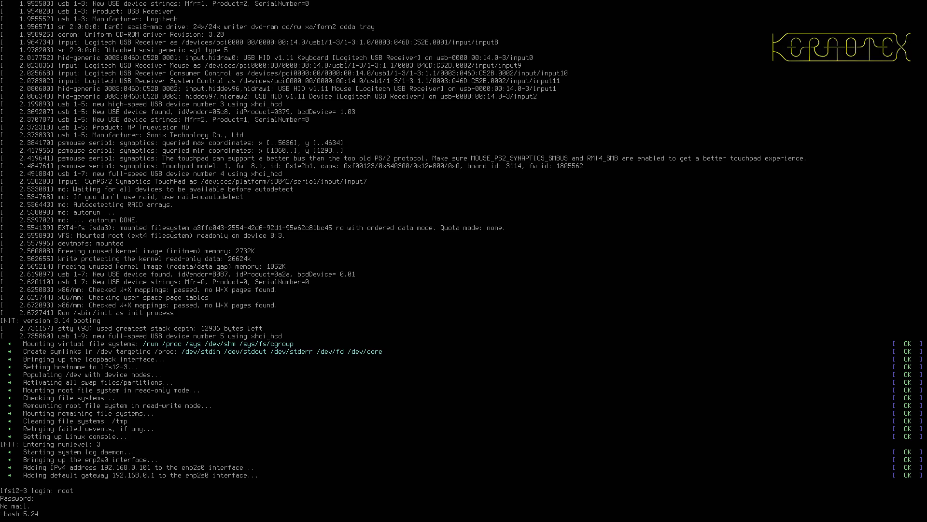
pyautogui.write('lscpu')
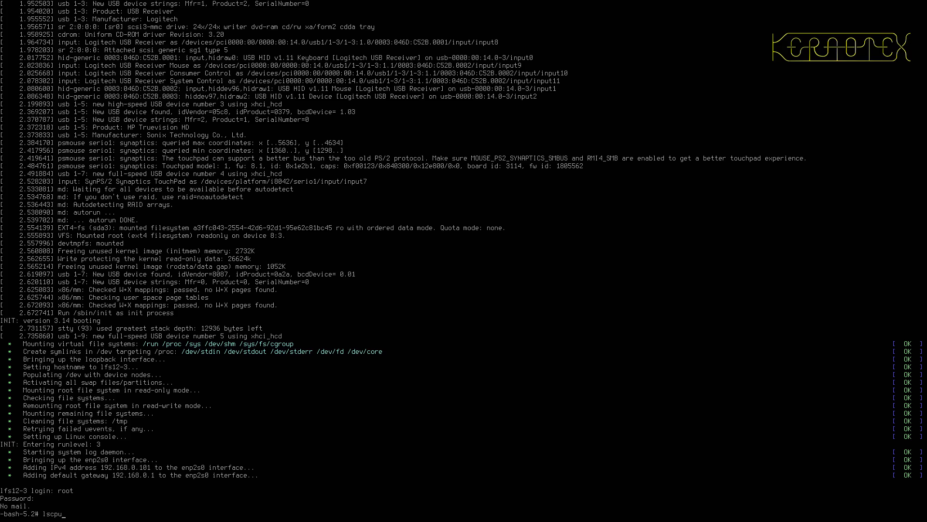
pyautogui.press('Return')
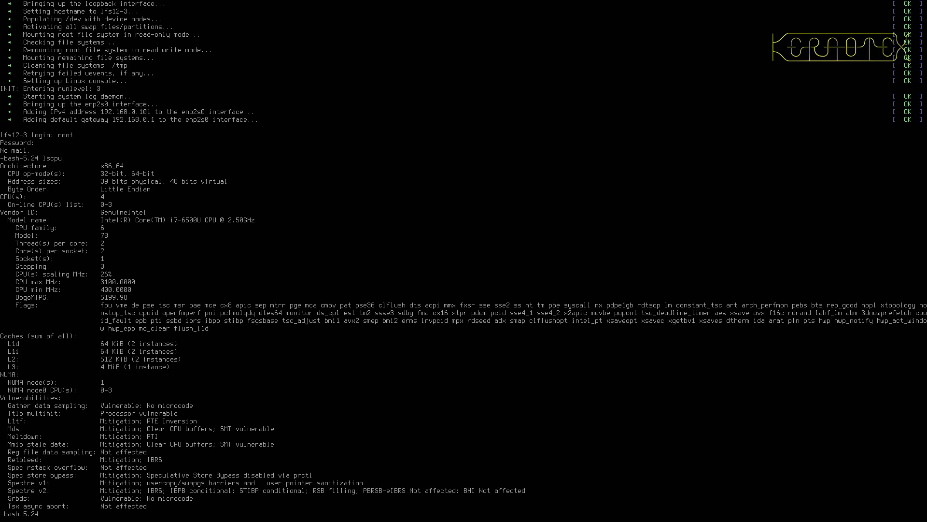
pyautogui.moveTo(36, 276)
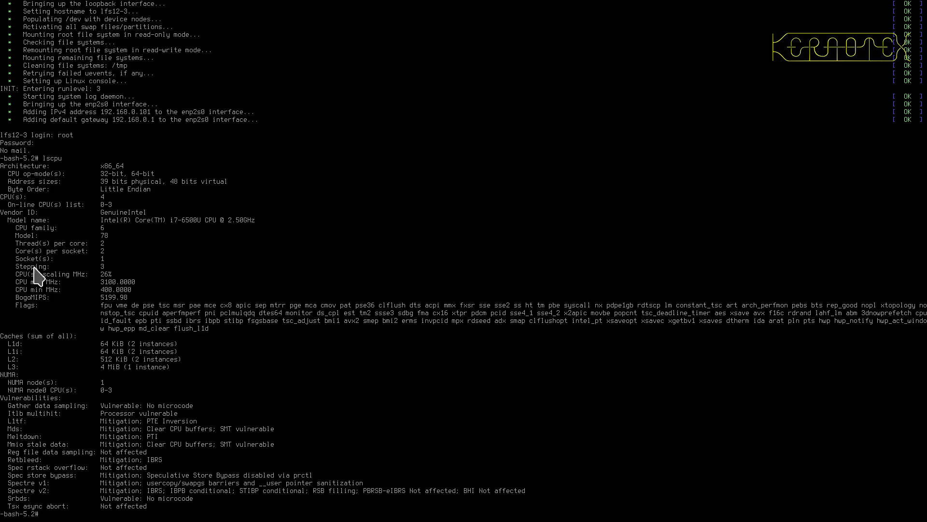
pyautogui.moveTo(187, 225)
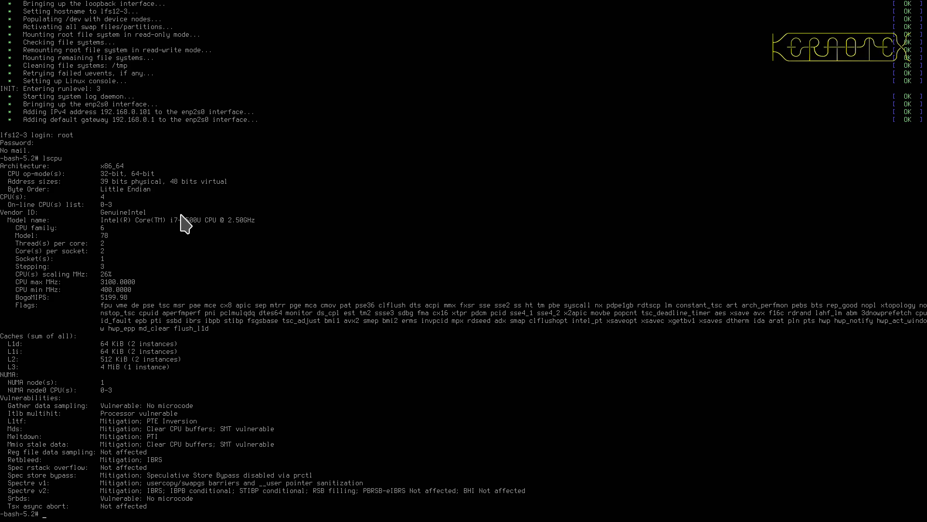
pyautogui.moveTo(225, 231)
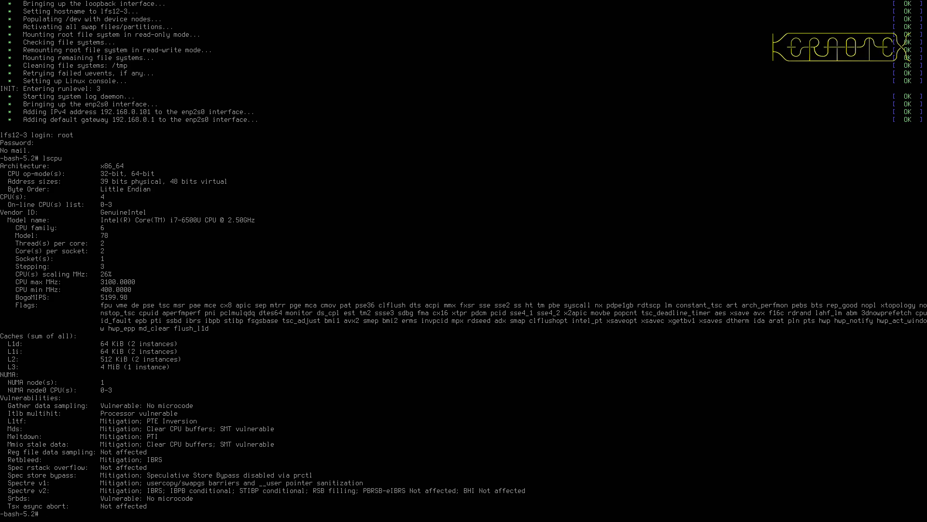
# - Run uname -a to report the Linux 6.13.4 kernel on host lfs12-3, x86_64
pyautogui.write('uname -a')
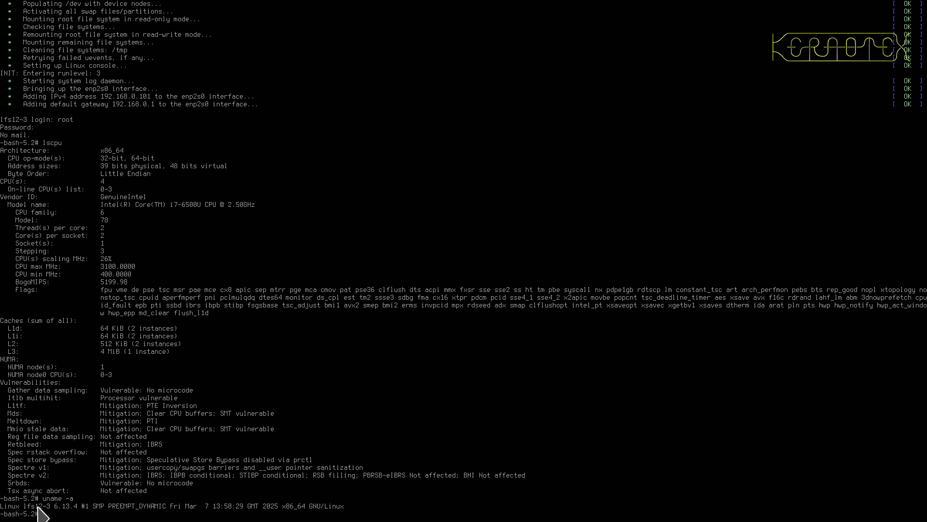
pyautogui.moveTo(105, 470)
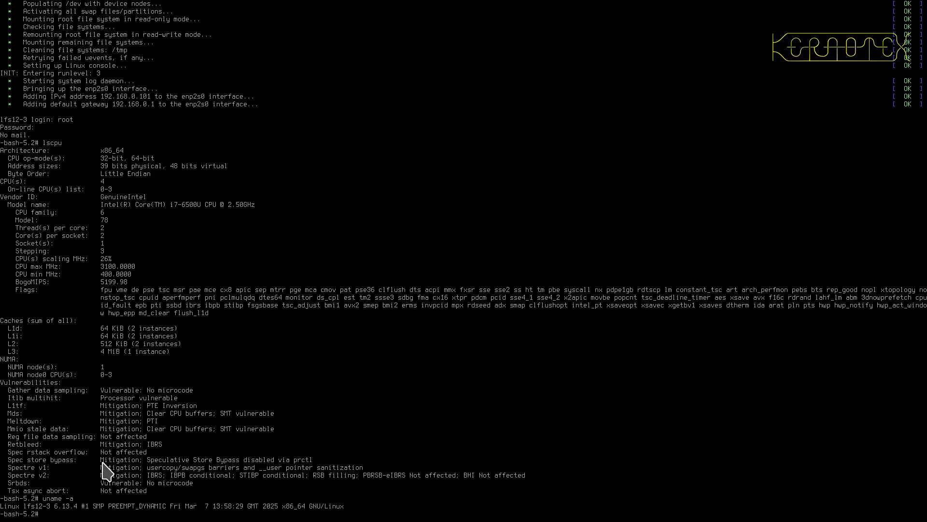
pyautogui.moveTo(154, 410)
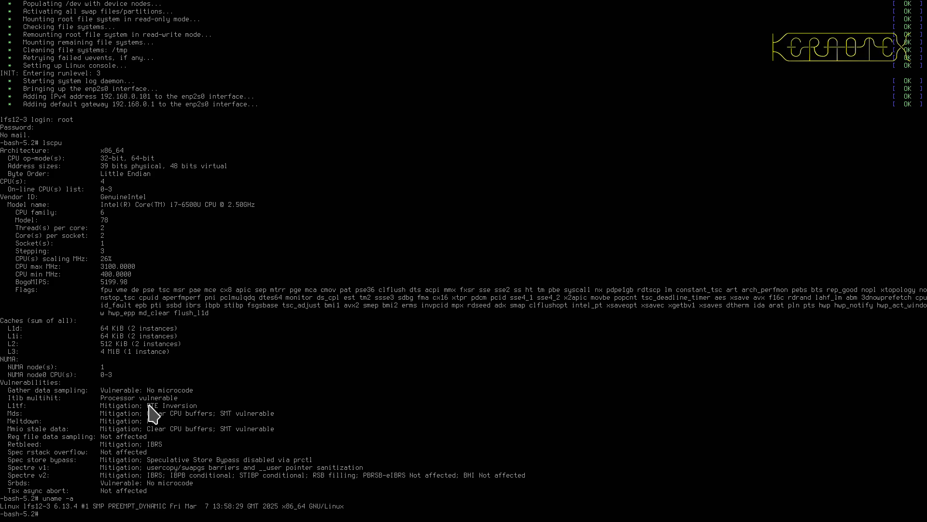
pyautogui.moveTo(118, 409)
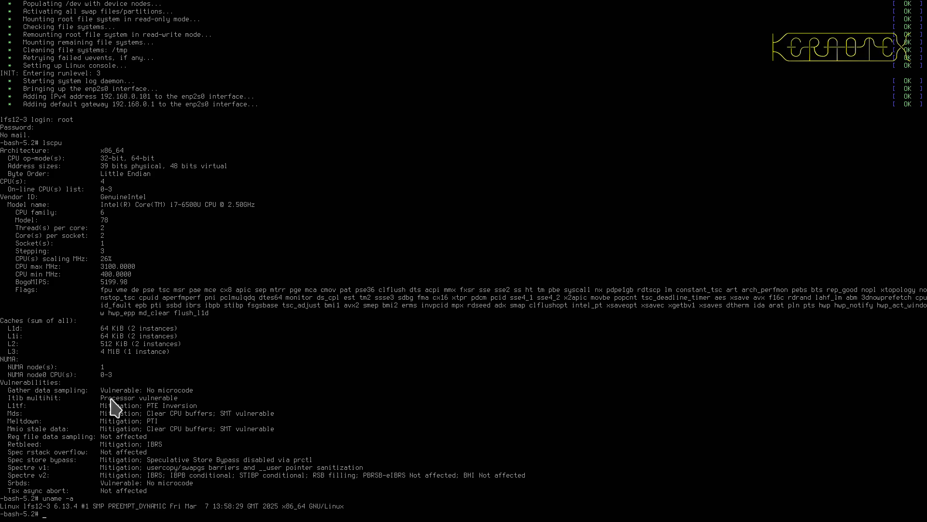
pyautogui.moveTo(168, 412)
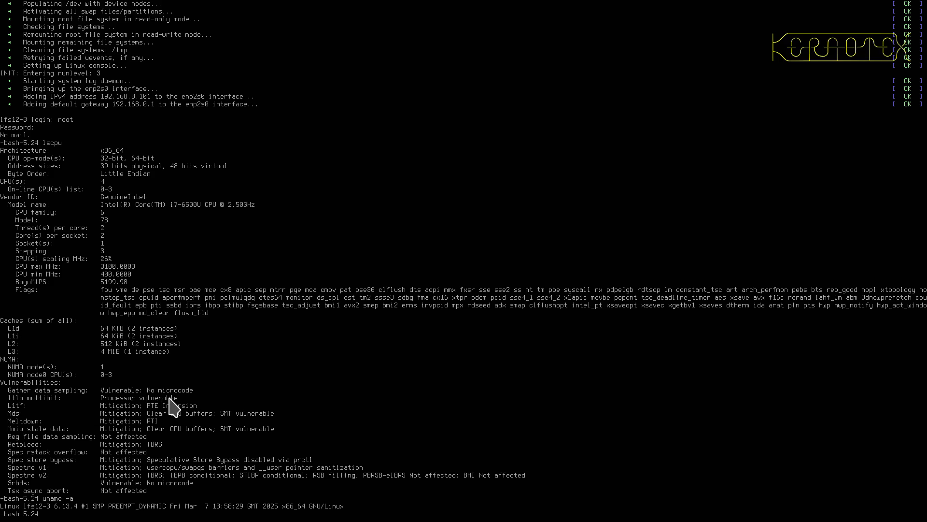
pyautogui.moveTo(175, 411)
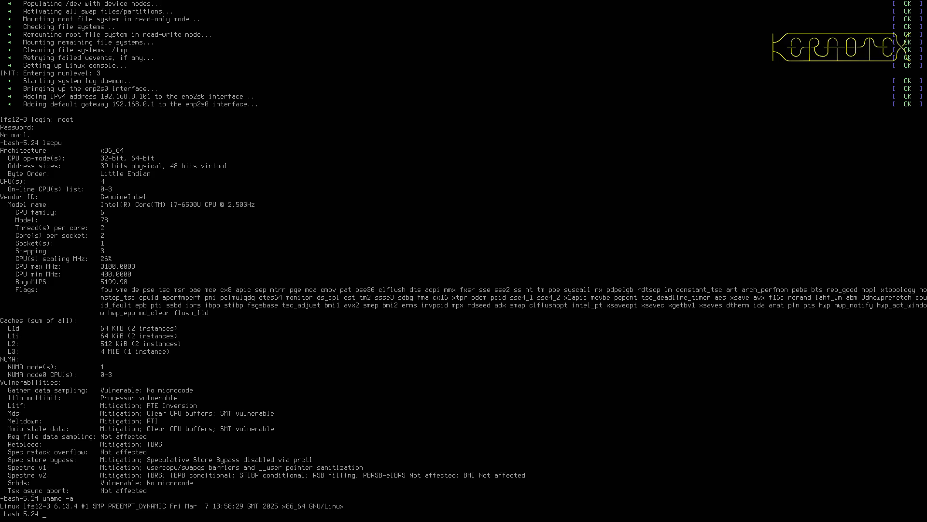
pyautogui.moveTo(146, 495)
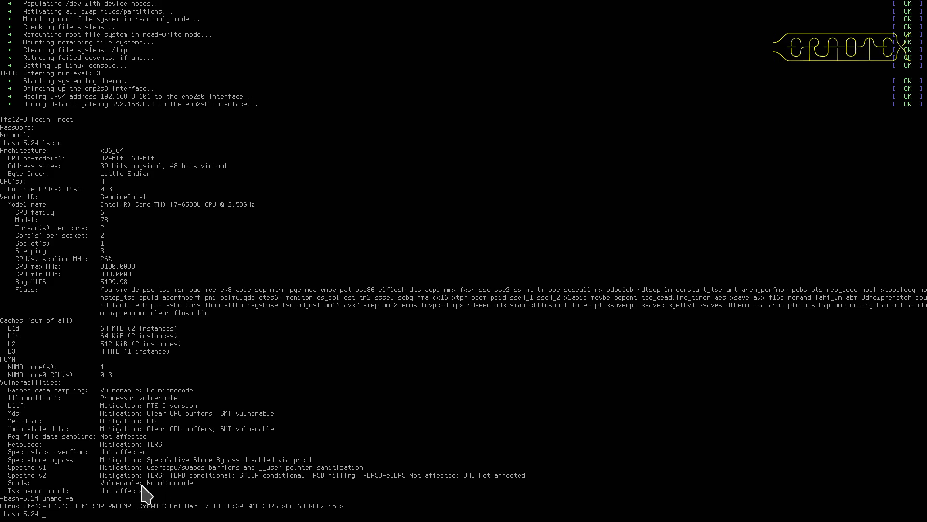
pyautogui.moveTo(138, 455)
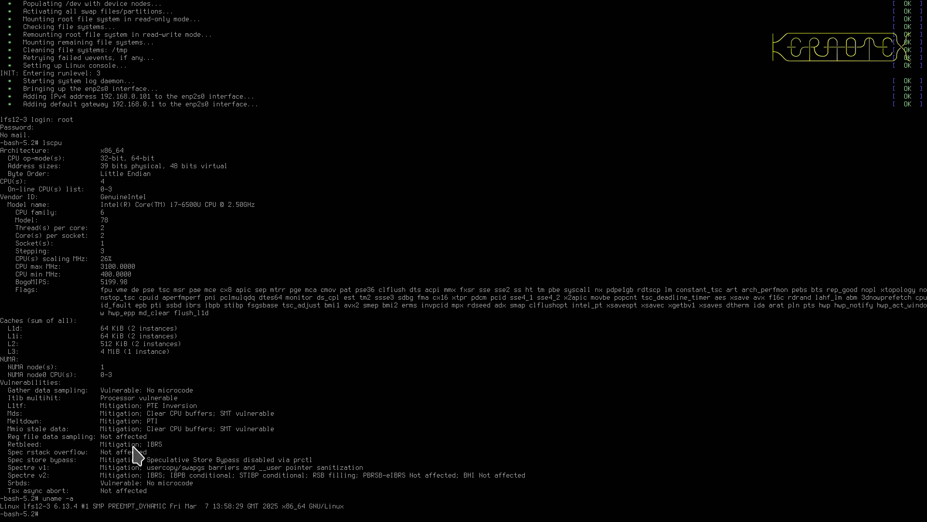
pyautogui.moveTo(141, 431)
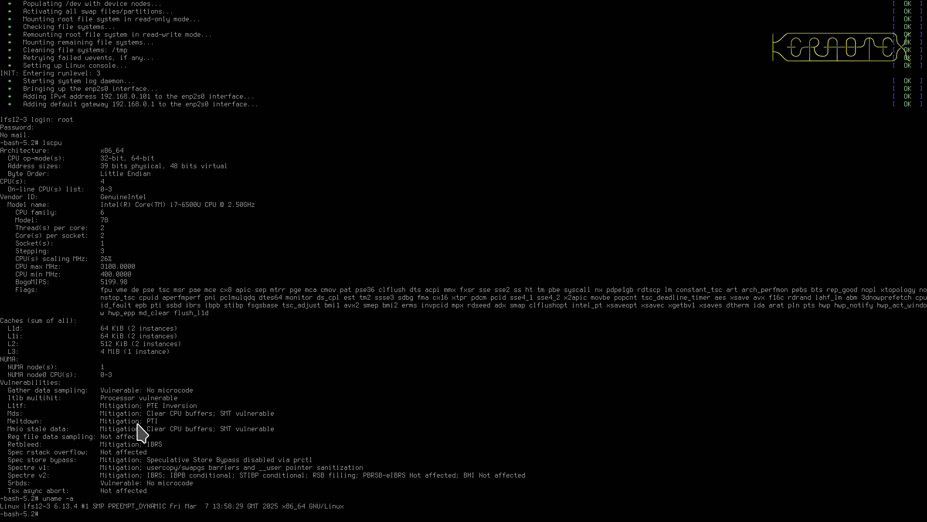
pyautogui.moveTo(168, 494)
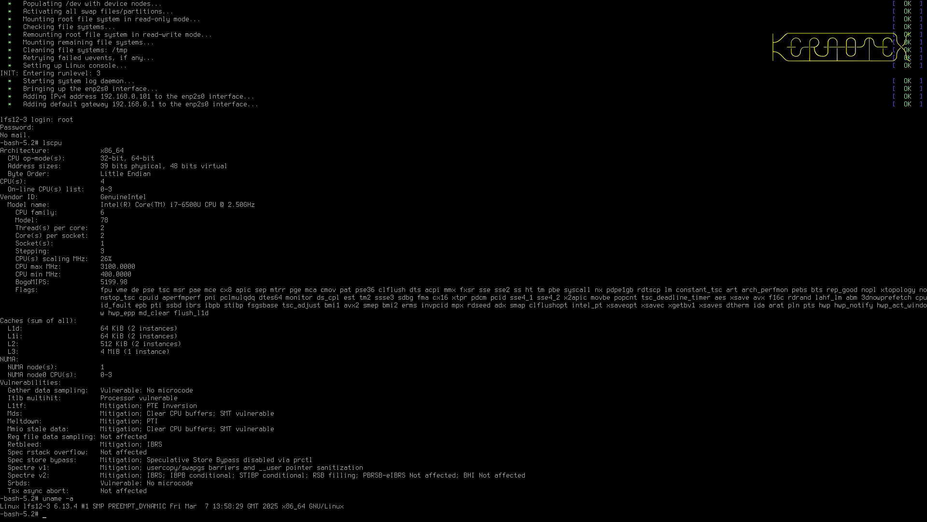
pyautogui.moveTo(42, 493)
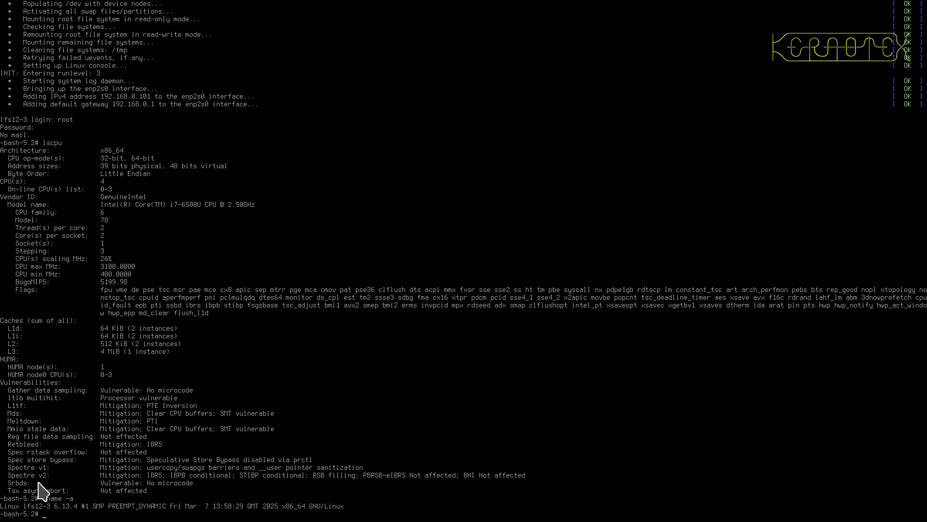
pyautogui.moveTo(229, 342)
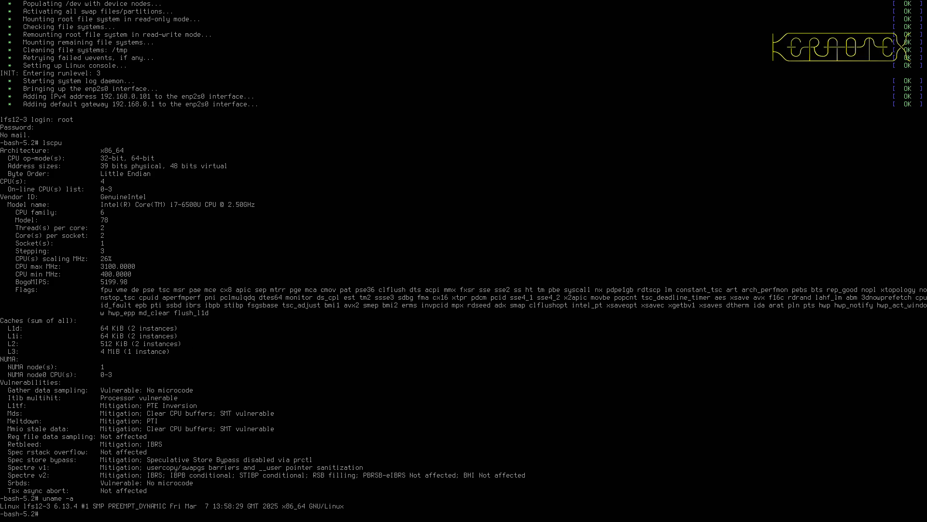
# - Check GCC 14.2.0 with gcc --version and glibc 2.41 via /lib/libc.so.6
pyautogui.write('python')
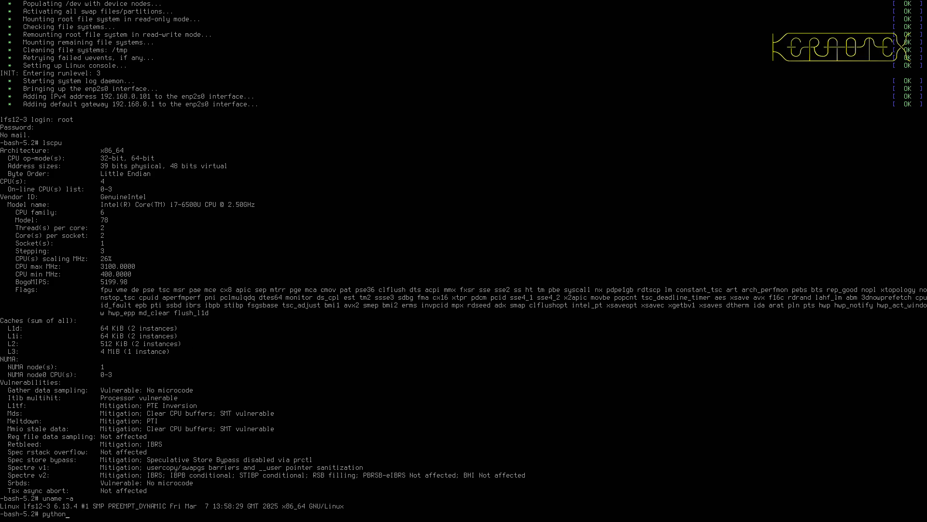
pyautogui.write('q')
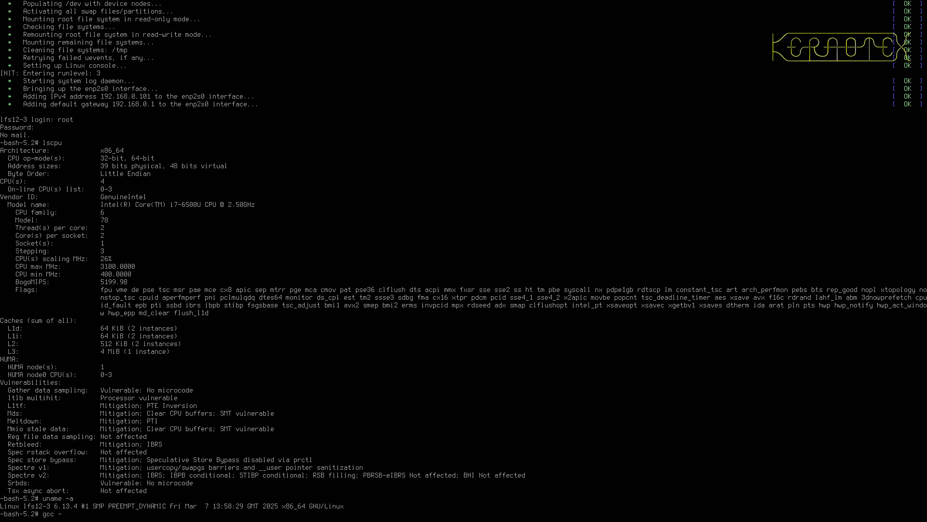
pyautogui.write('-vers')
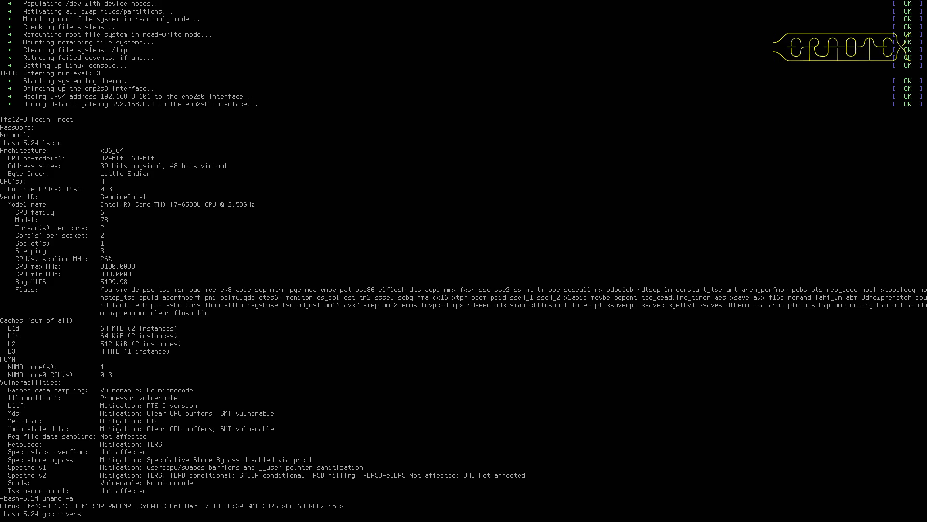
pyautogui.press('Return')
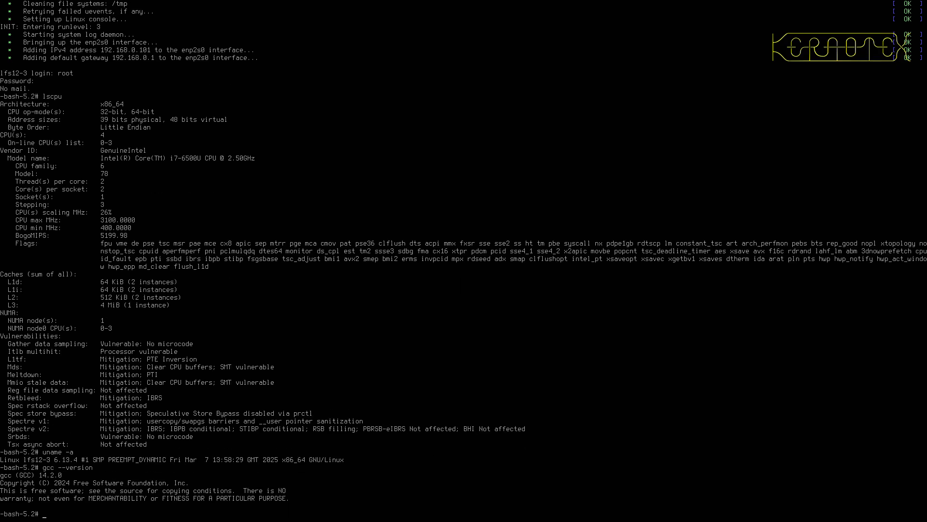
pyautogui.write('gcc --versio')
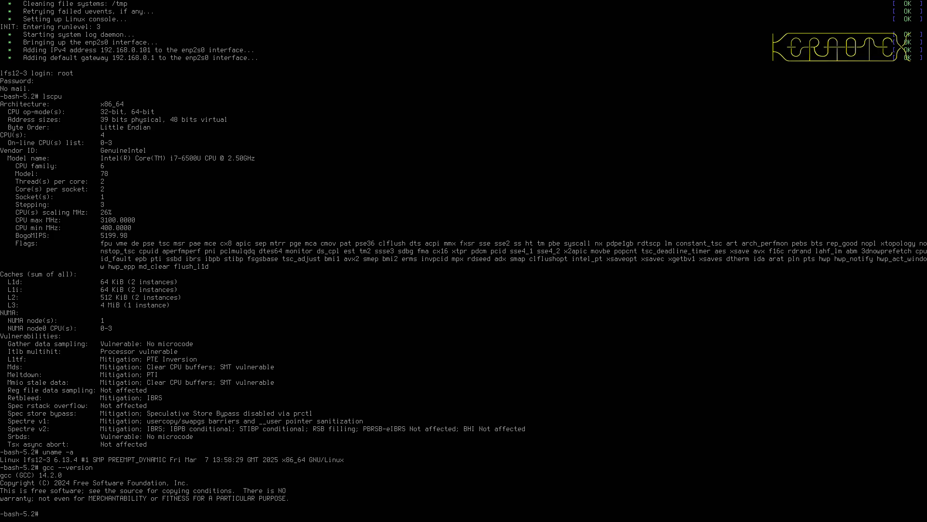
pyautogui.write('/lib/libc.so.6')
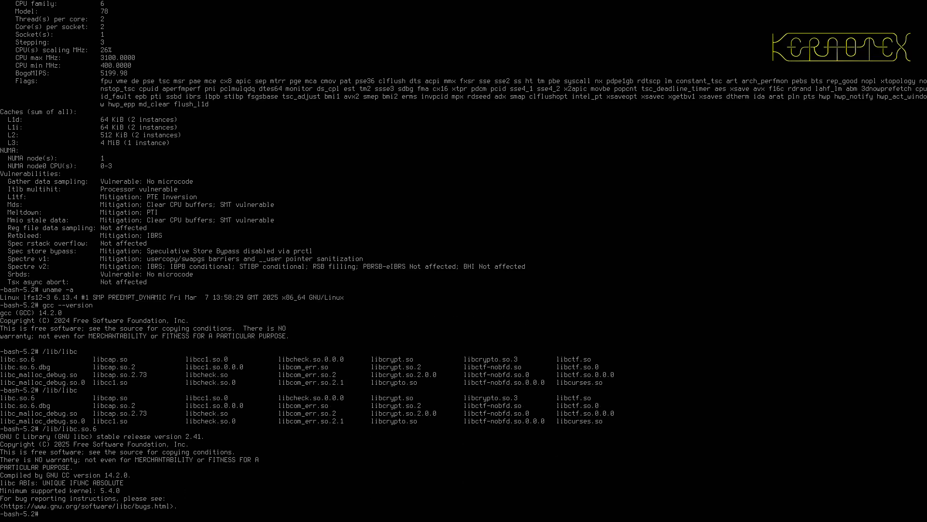
# - Check Python 3.13.2 and Perl 5.40.1 with python --version and perl --version
pyautogui.write('py')
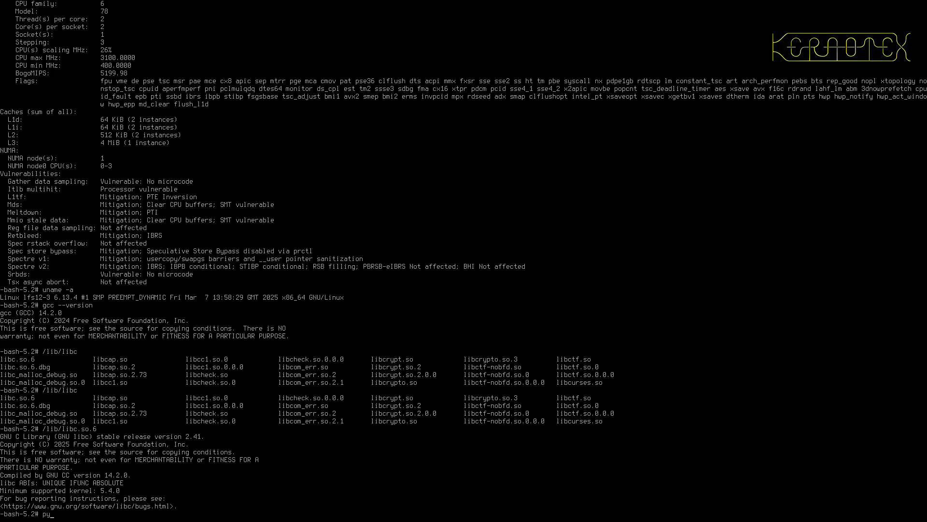
pyautogui.press('Backspace')
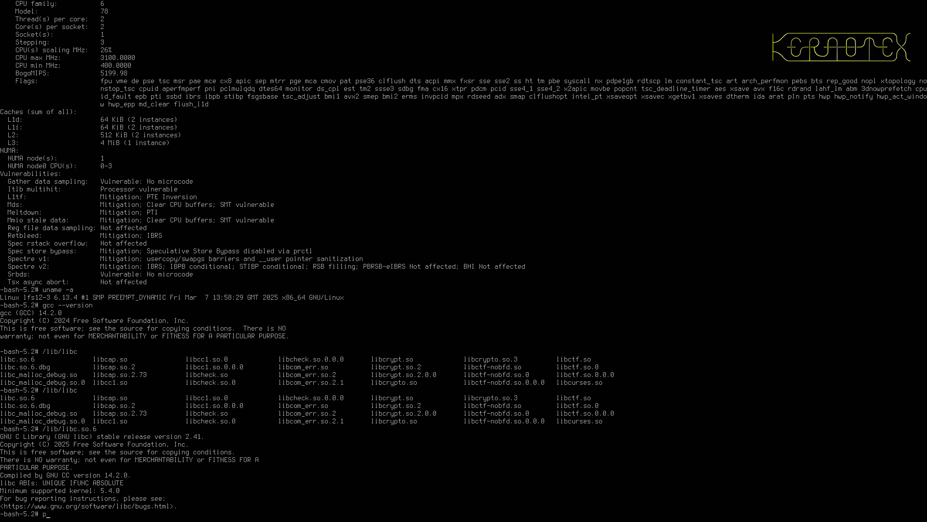
pyautogui.write('thon --ver')
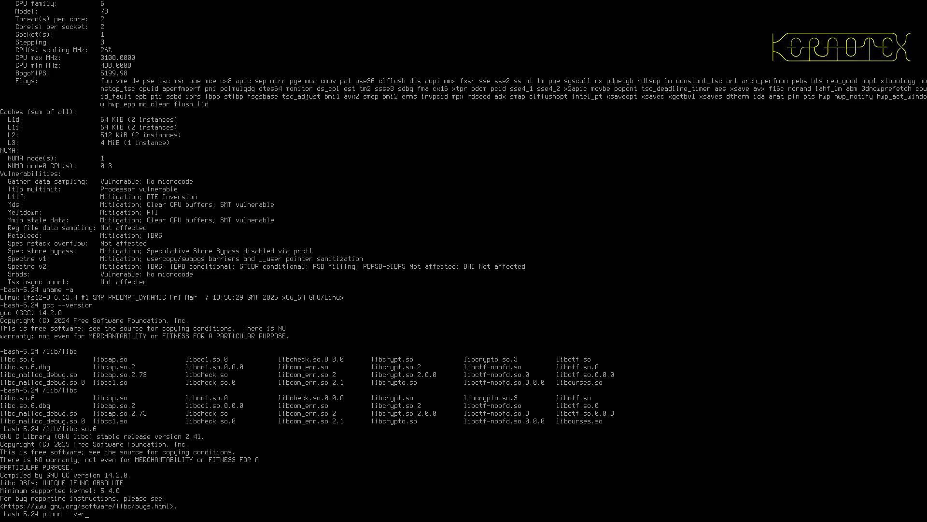
pyautogui.write('sion')
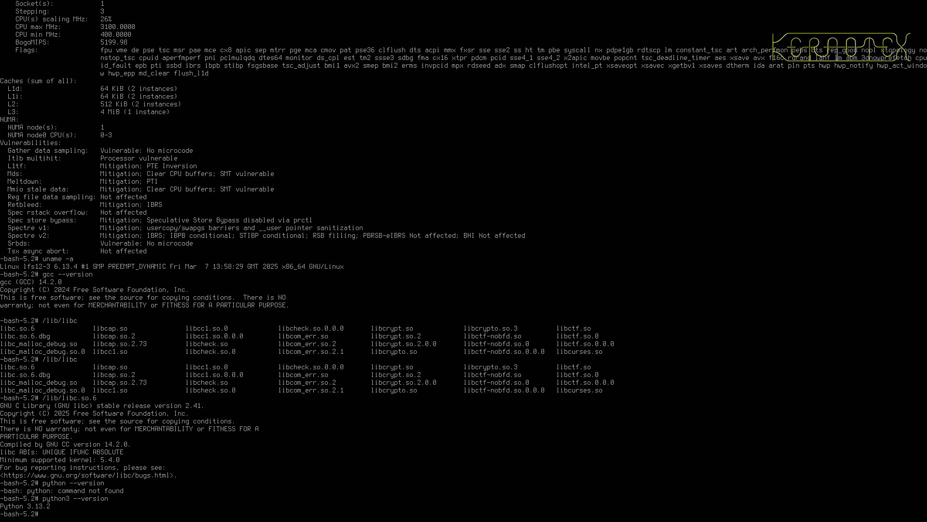
pyautogui.write('p')
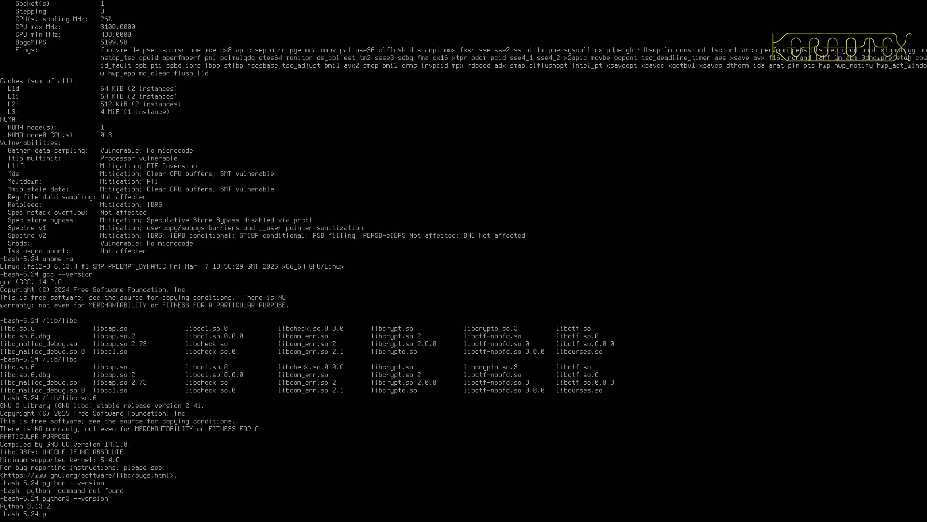
pyautogui.write('erl --version')
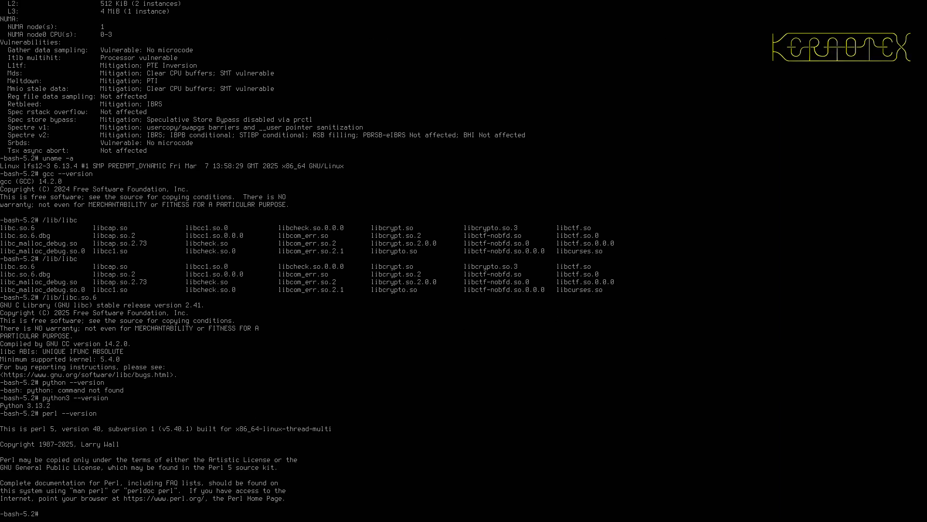
pyautogui.moveTo(125, 395)
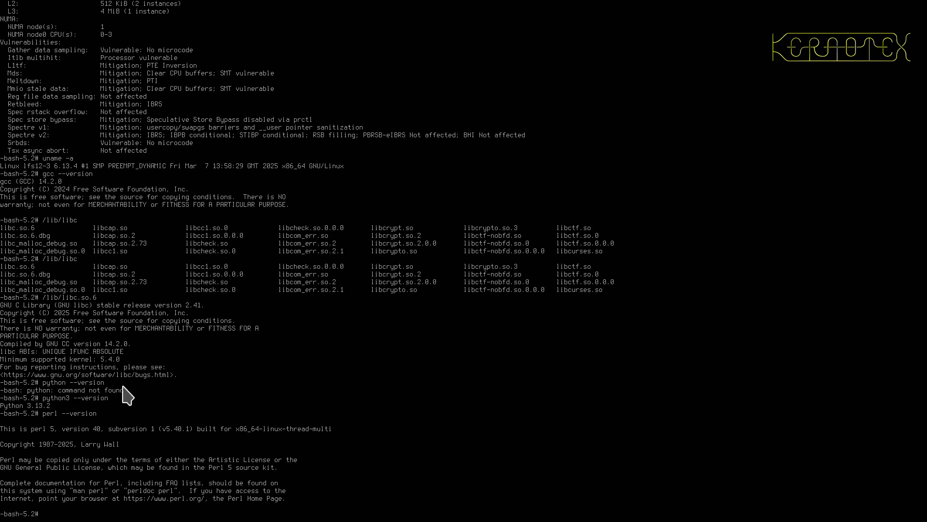
pyautogui.moveTo(156, 432)
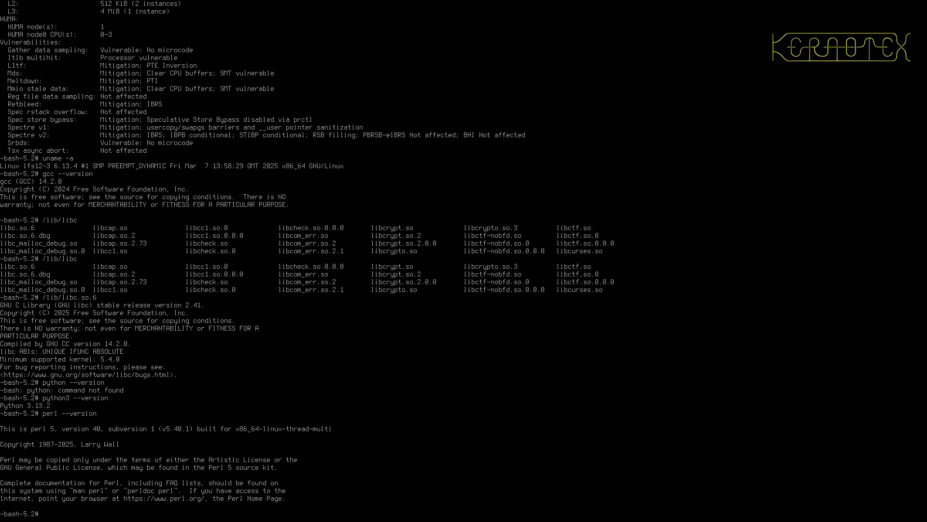
pyautogui.write('p')
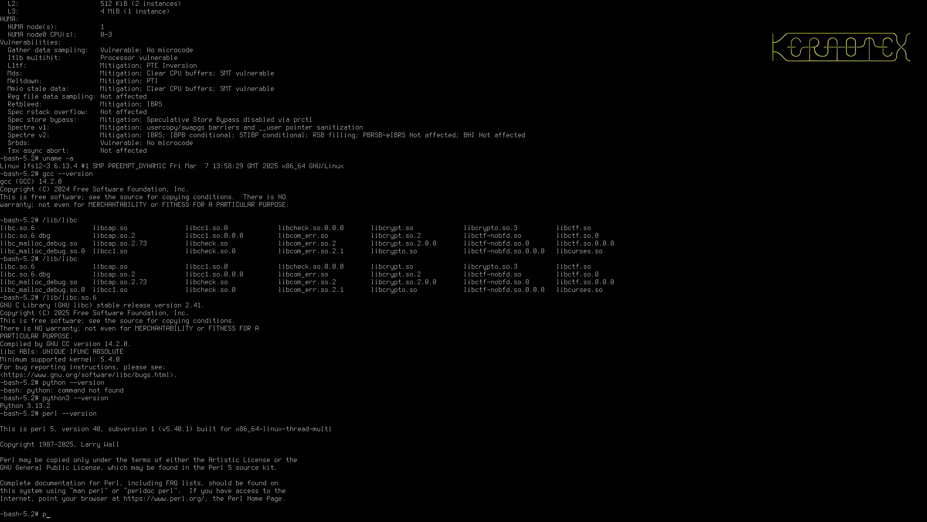
pyautogui.write('ing')
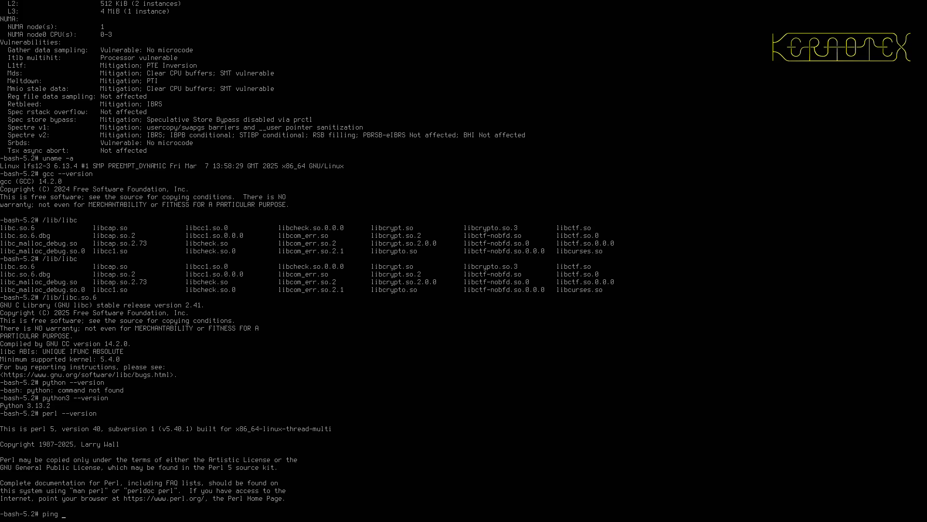
pyautogui.write('ns')
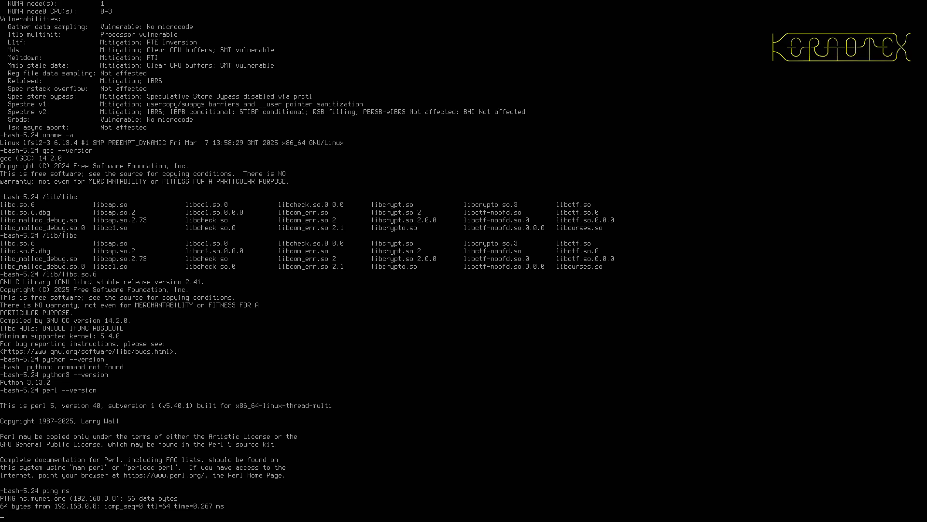
pyautogui.scroll(-3)
pyautogui.write('ping ')
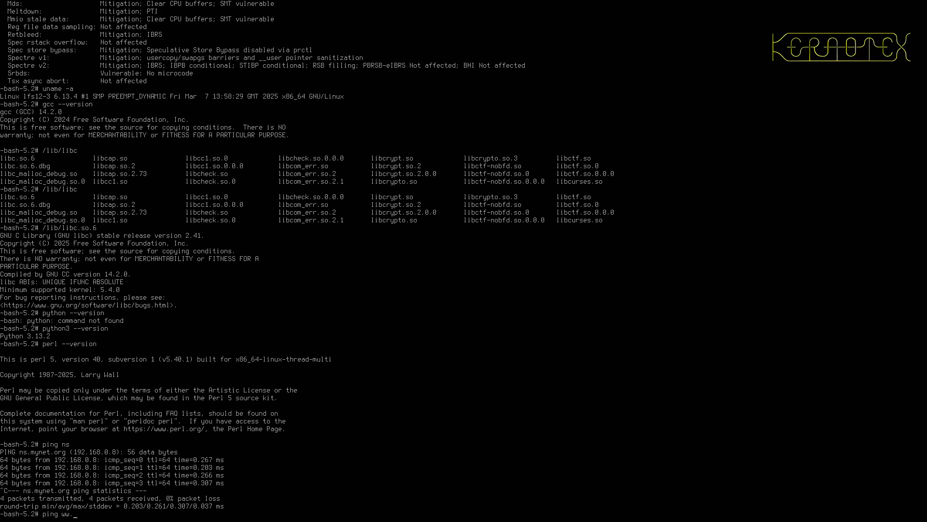
pyautogui.write('ww.go')
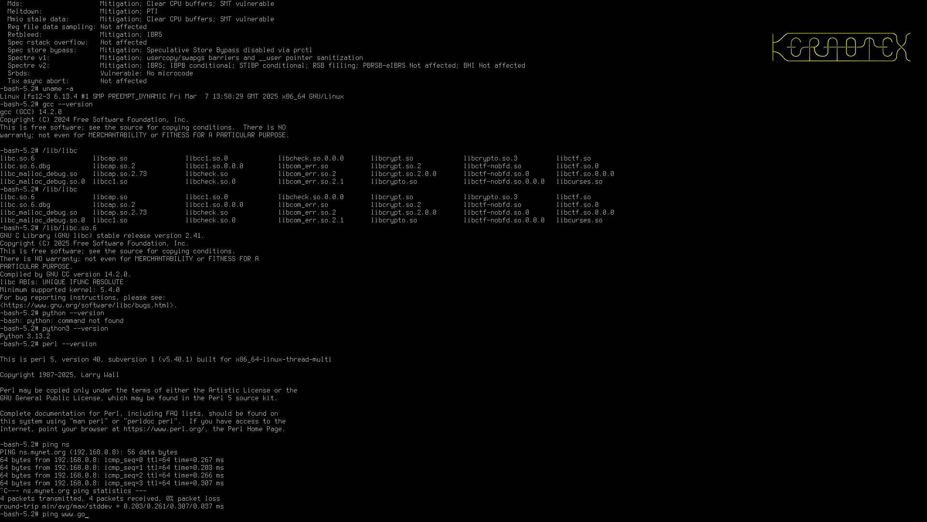
pyautogui.write('ogle.com')
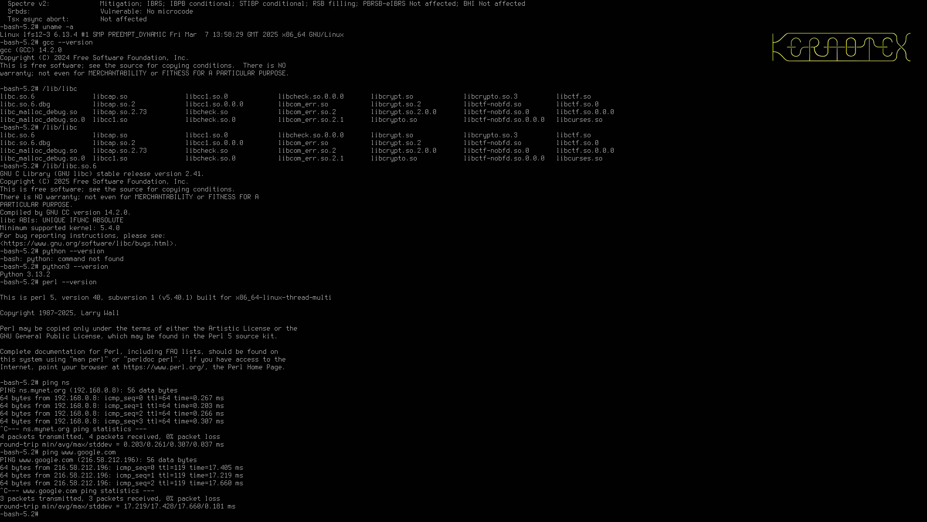
# - Enter shutdown -h now to halt the LFS system immediately
pyautogui.write('shutdown -h')
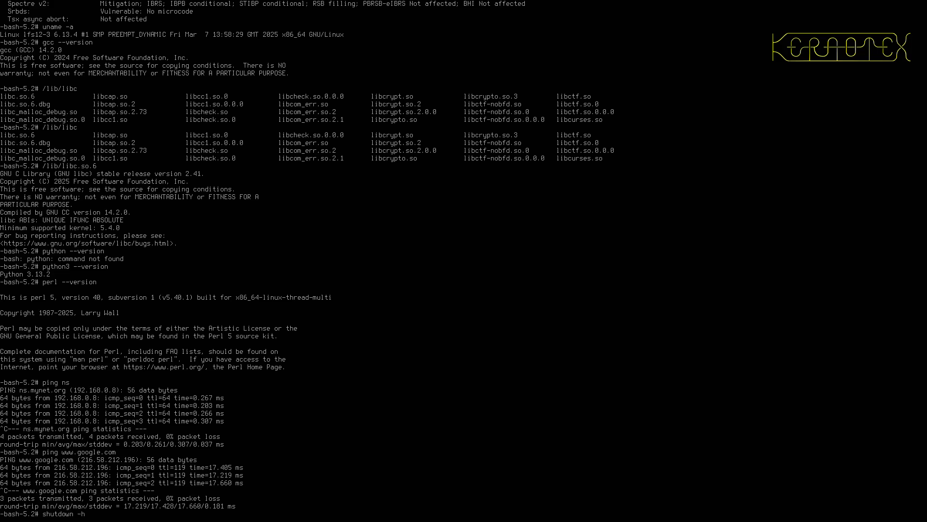
pyautogui.write('no')
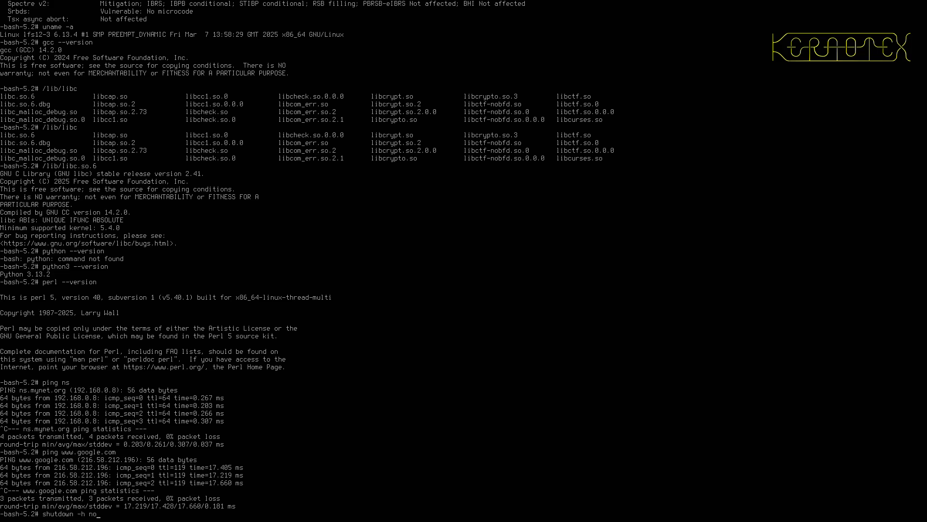
pyautogui.write('w')
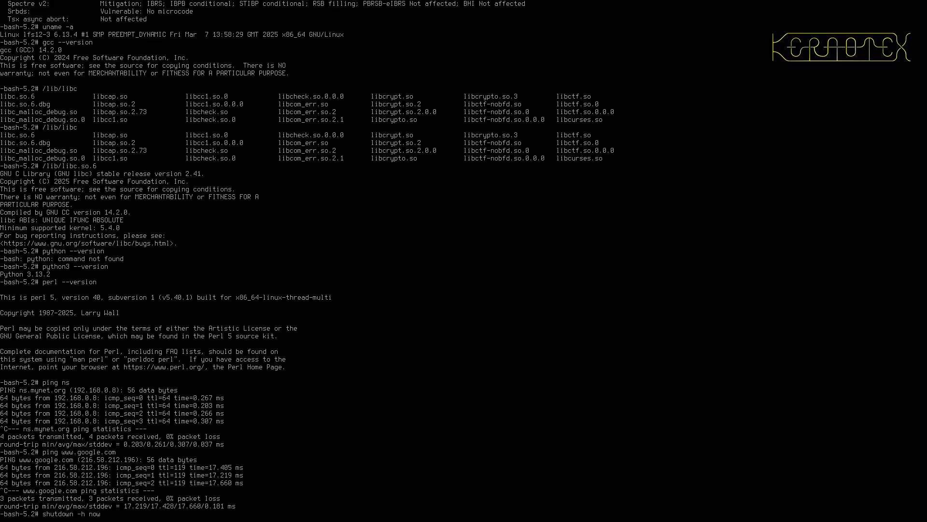